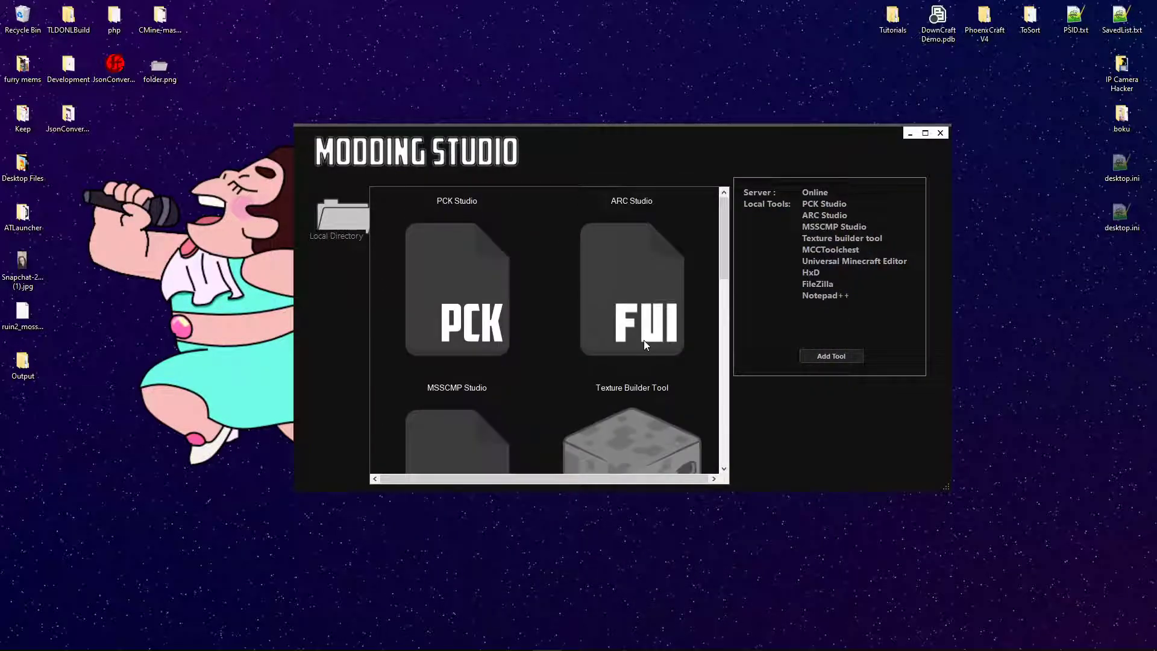
# Step: Launch MSSCMP Studio (Bink Studio) from the Modding Studio tool list
pyautogui.scroll(-3)
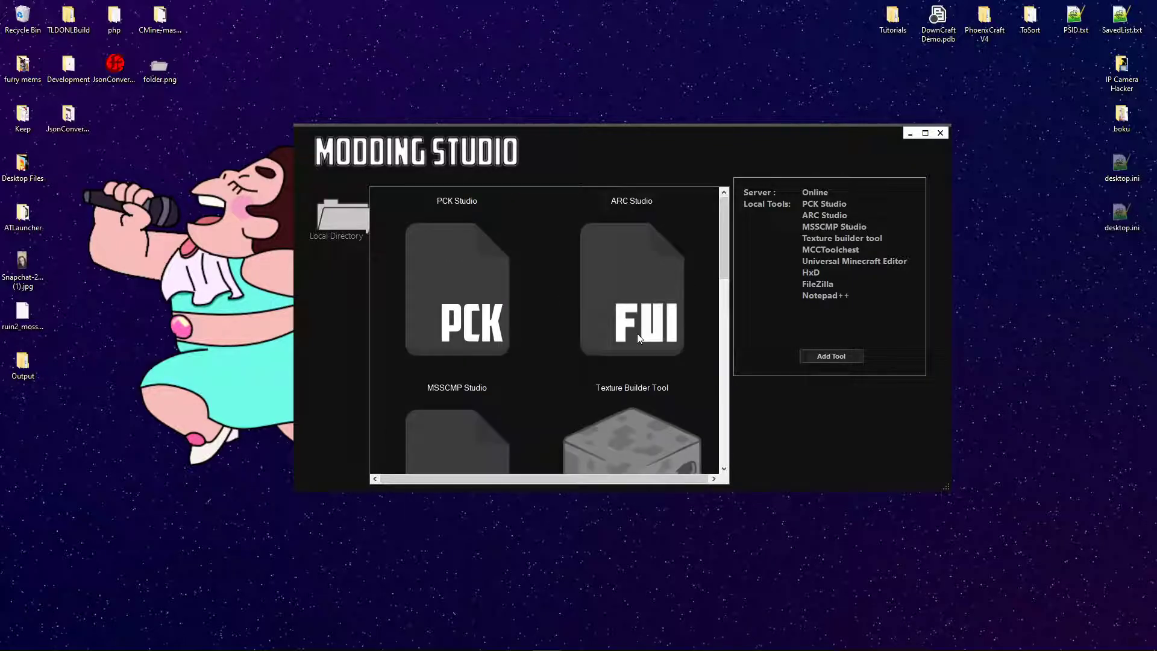
pyautogui.scroll(-3)
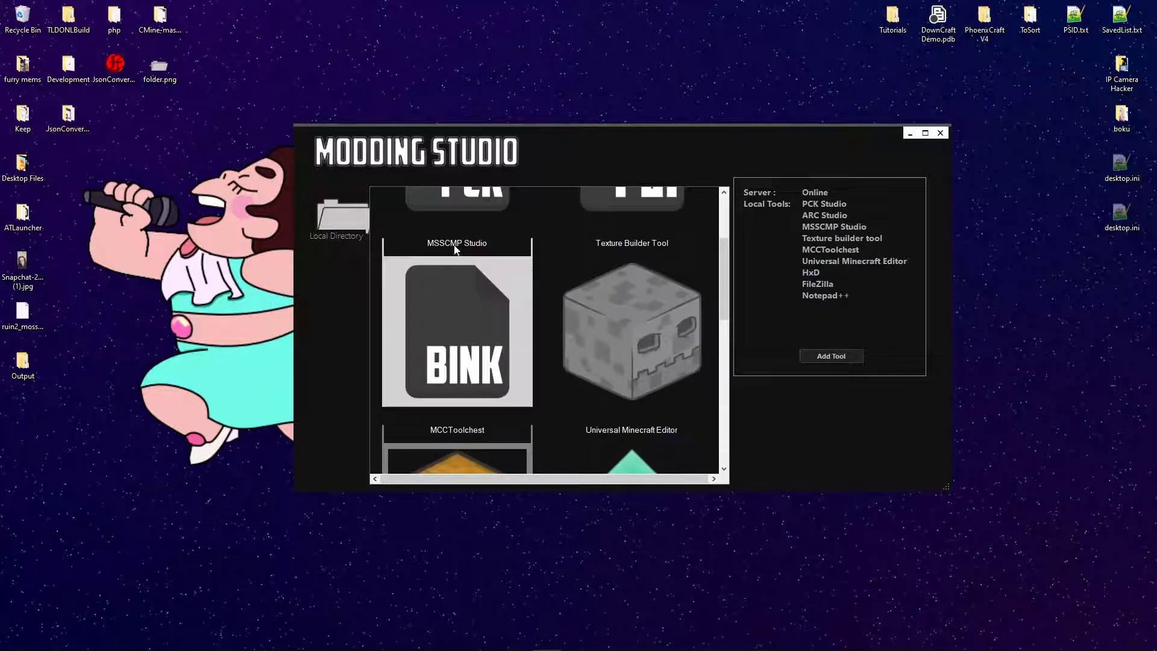
pyautogui.moveTo(437, 244)
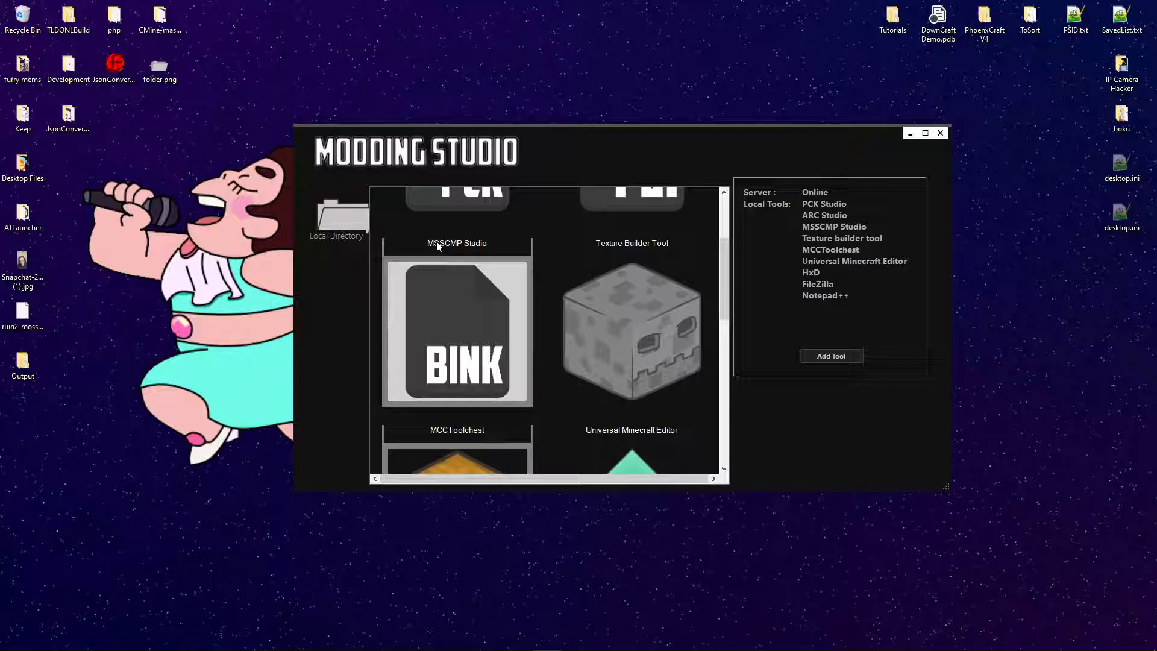
pyautogui.doubleClick(456, 332)
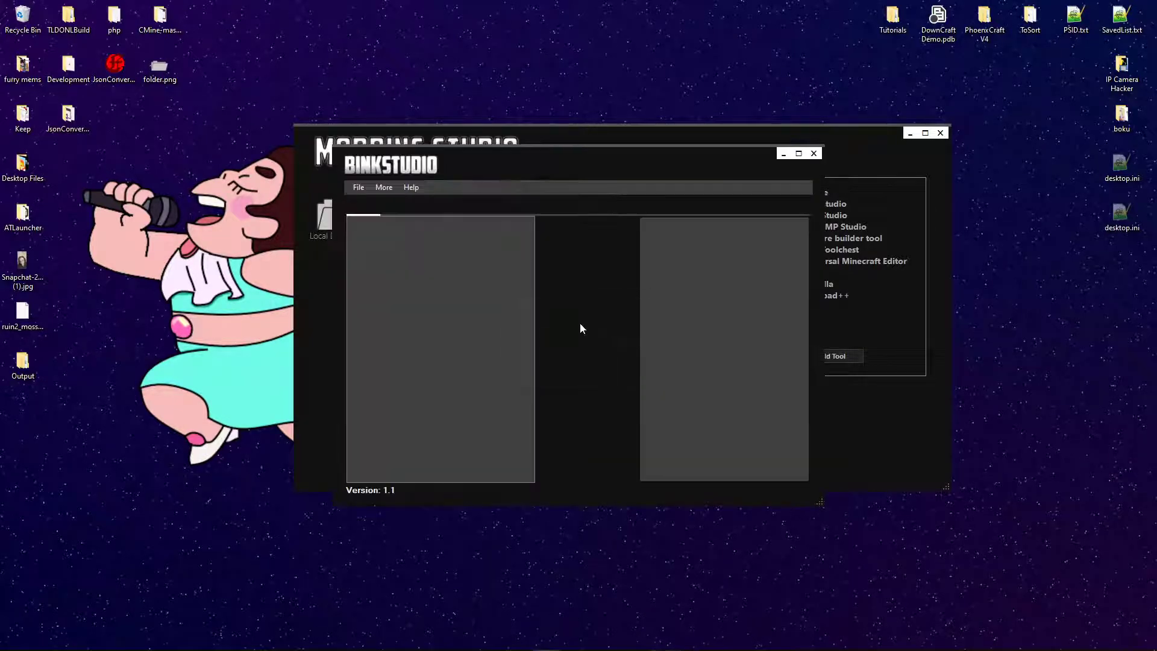
# Step: Load Minecraft.msscmp from the msscmp folder via File > Open
pyautogui.click(358, 187)
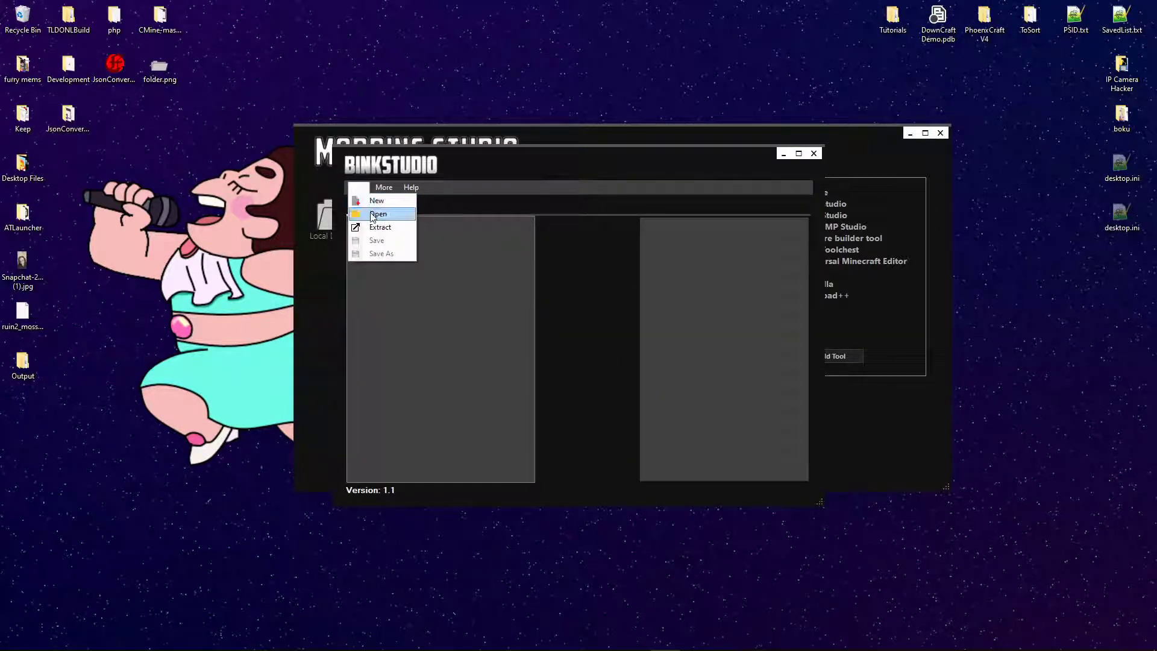
pyautogui.click(378, 214)
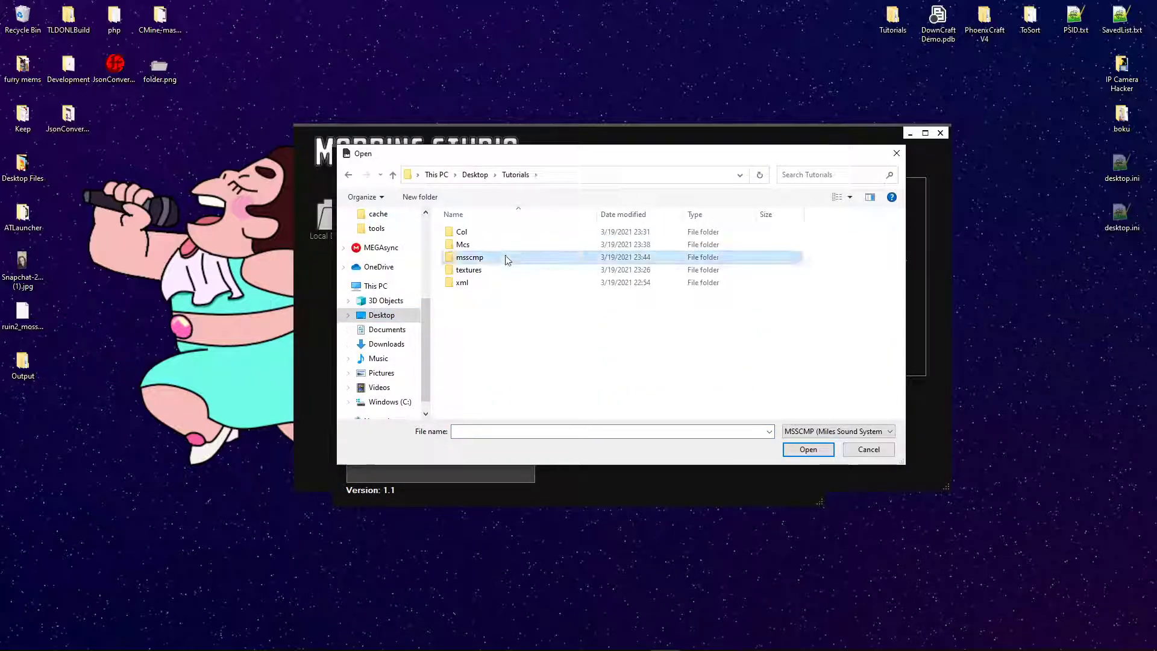
pyautogui.doubleClick(469, 257)
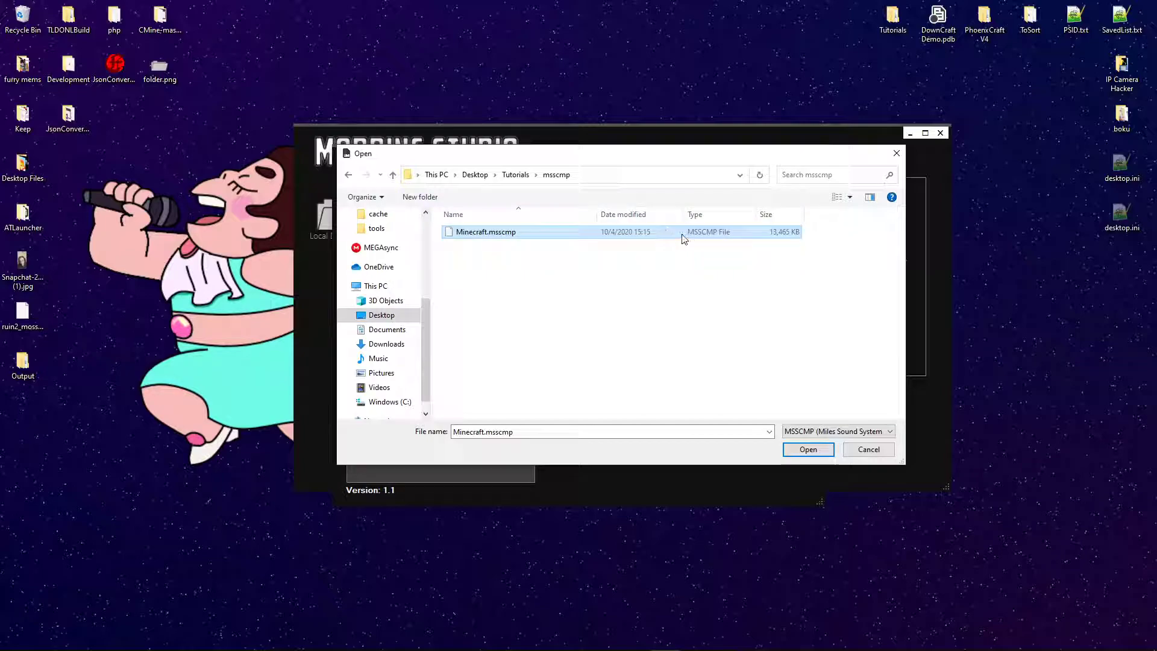
pyautogui.click(807, 449)
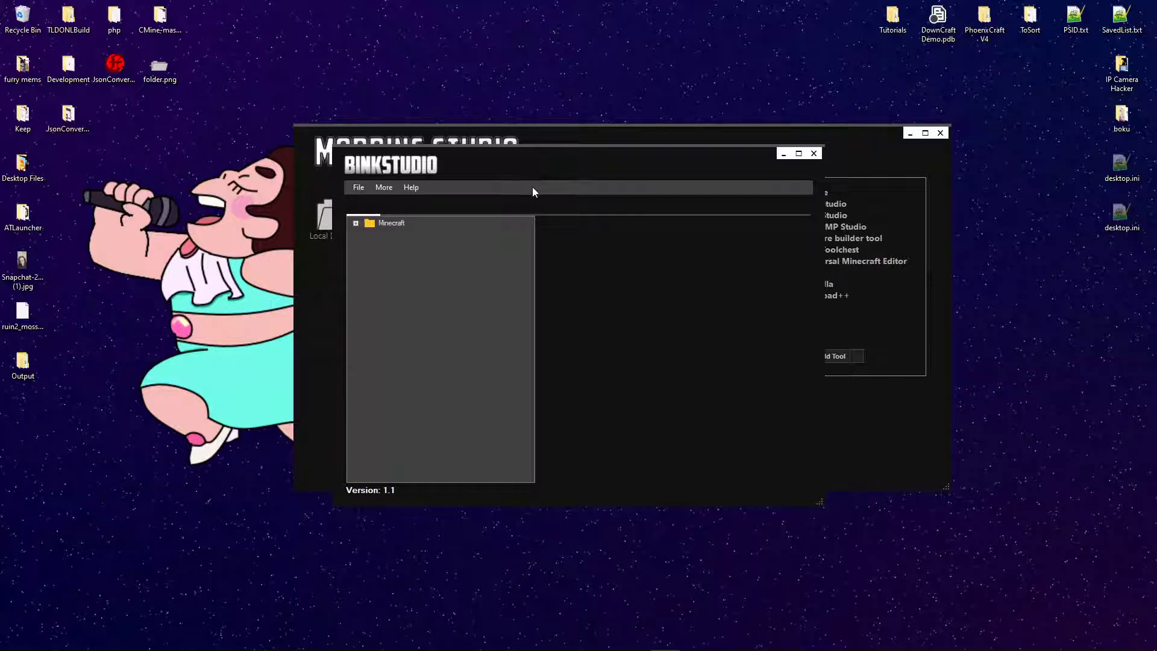
# Step: Expand Minecraft > ambient > cave to preview cave10, then collapse ambient
pyautogui.click(356, 223)
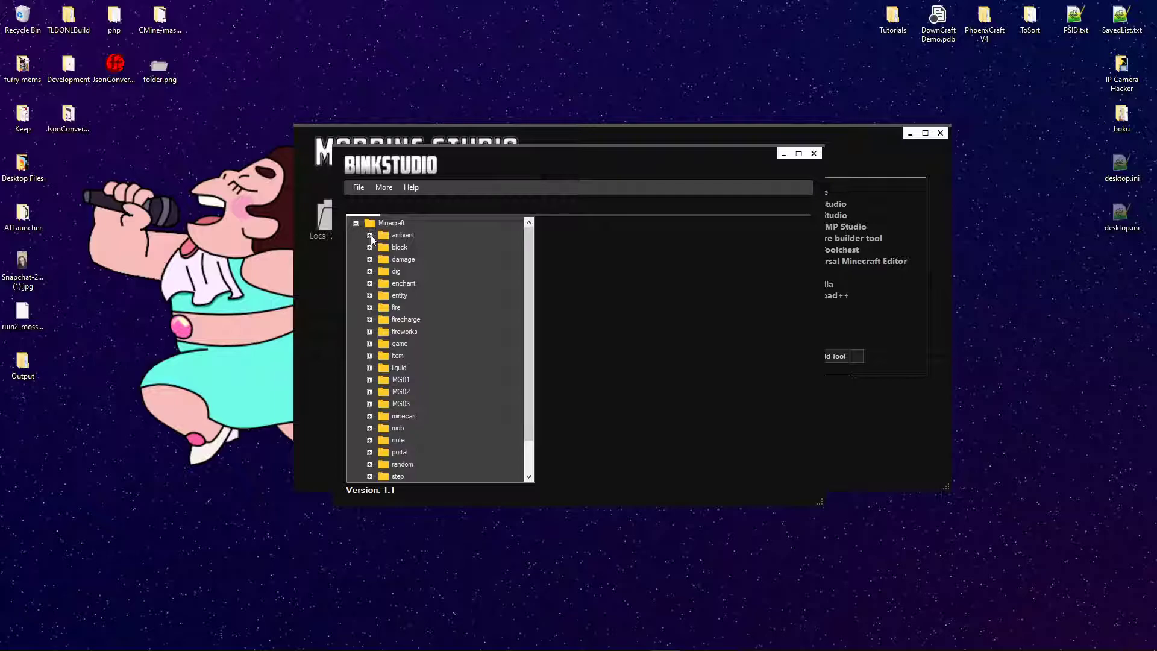
pyautogui.click(371, 235)
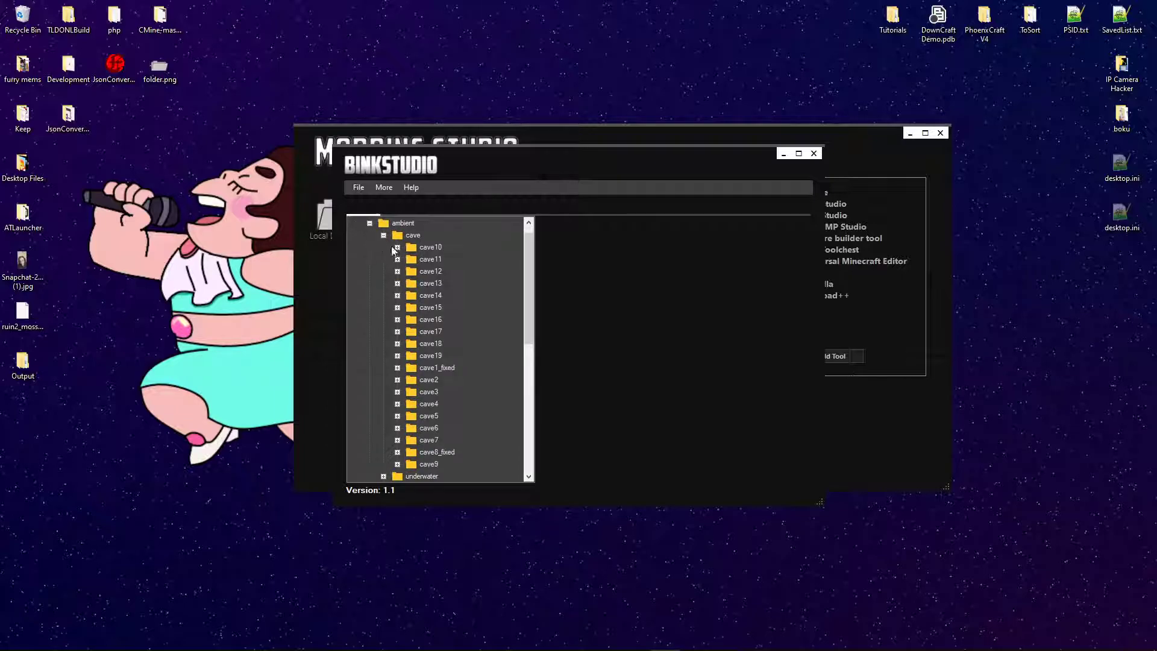
pyautogui.click(397, 247)
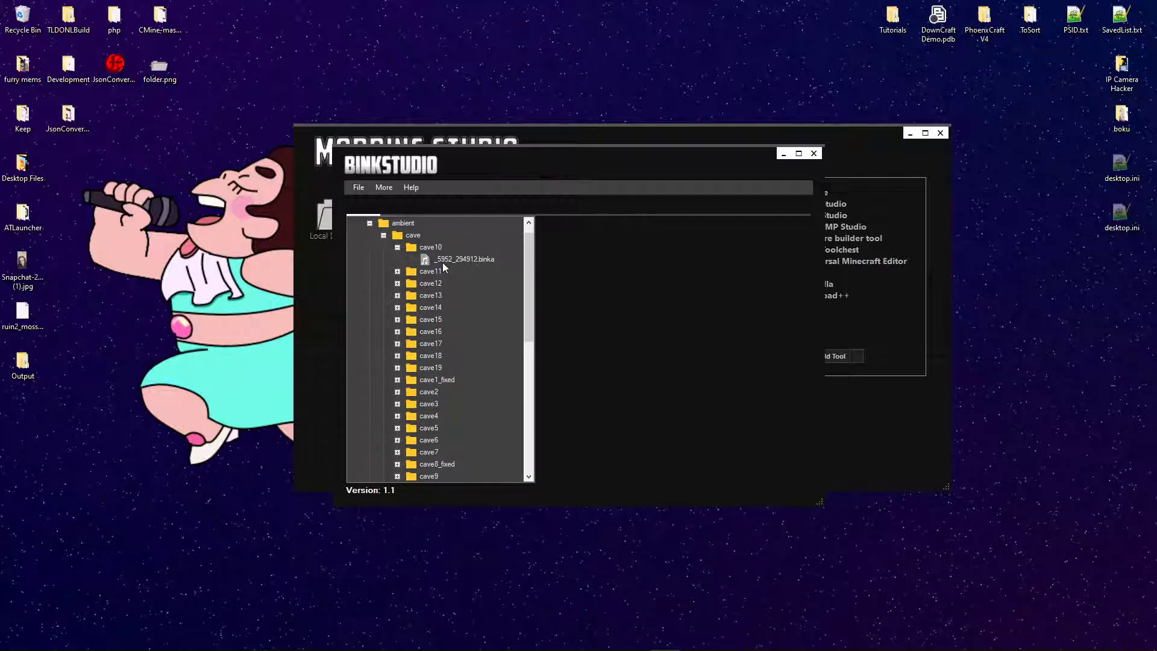
pyautogui.moveTo(441, 263)
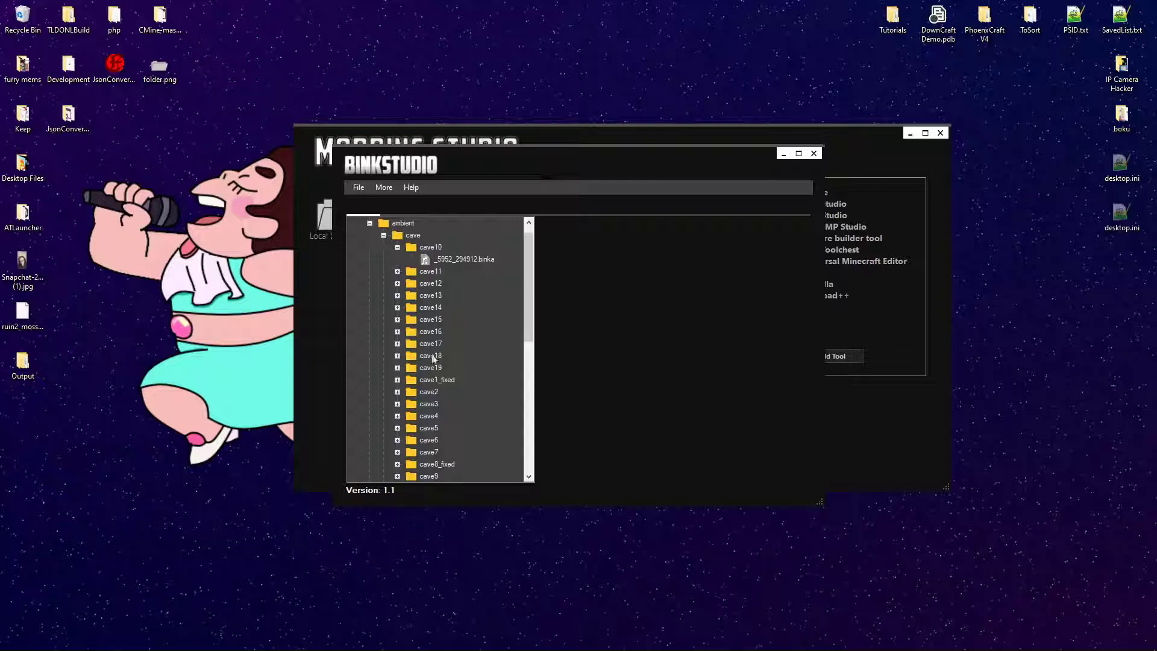
pyautogui.click(397, 234)
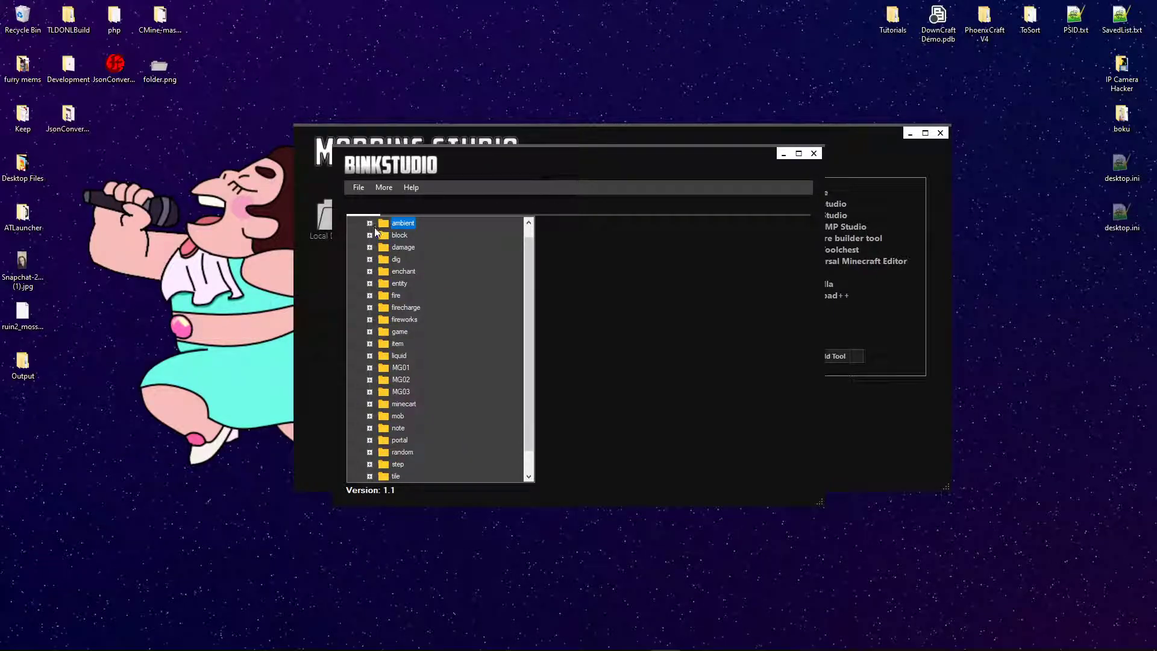
pyautogui.scroll(-3)
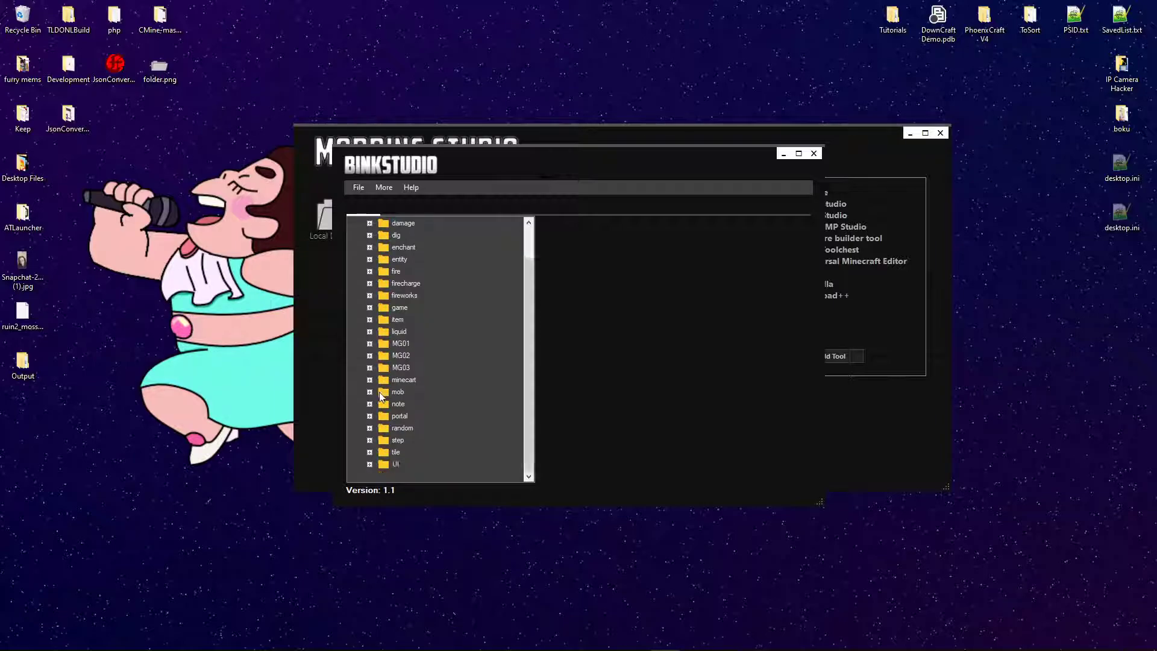
pyautogui.click(370, 392)
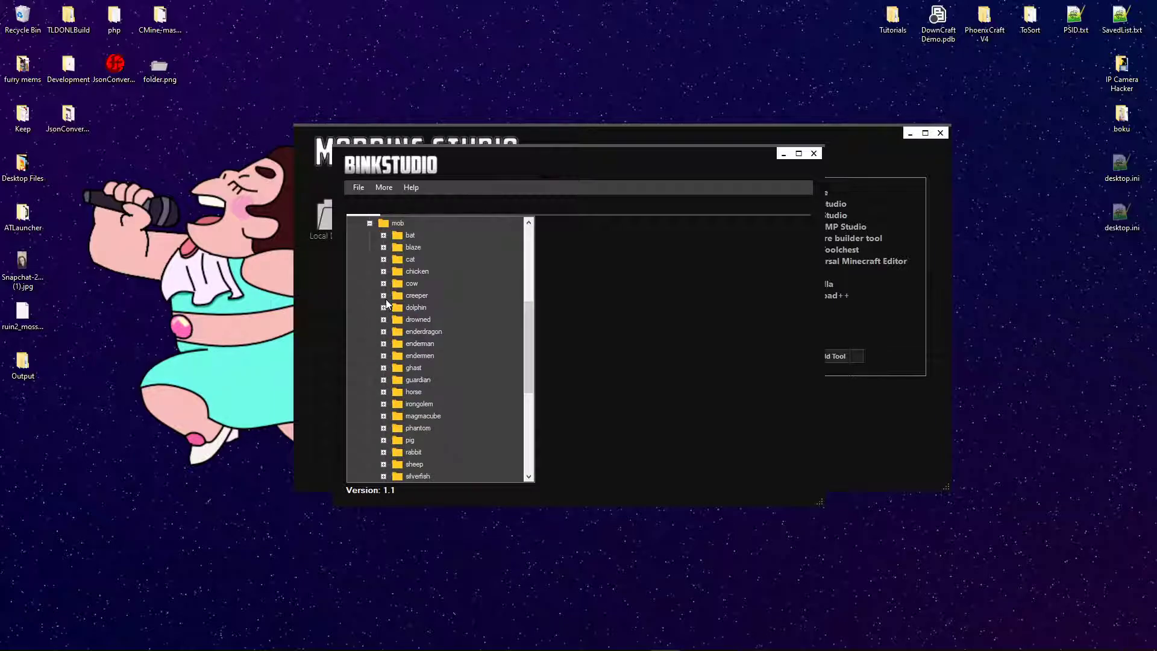
pyautogui.click(383, 295)
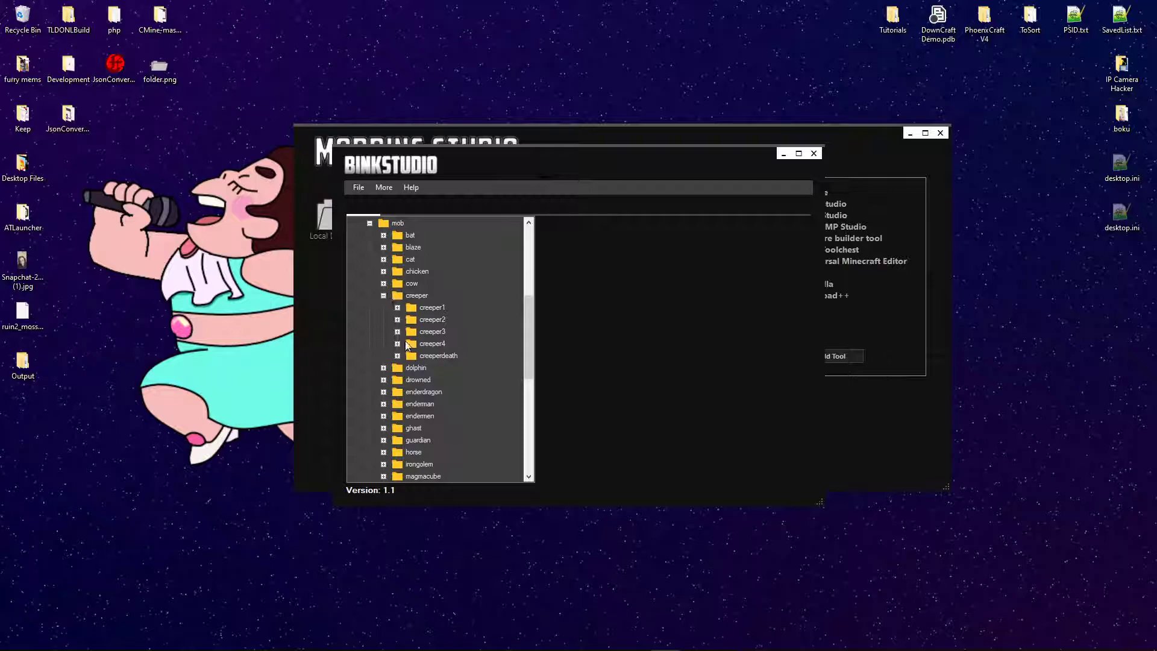
pyautogui.click(396, 331)
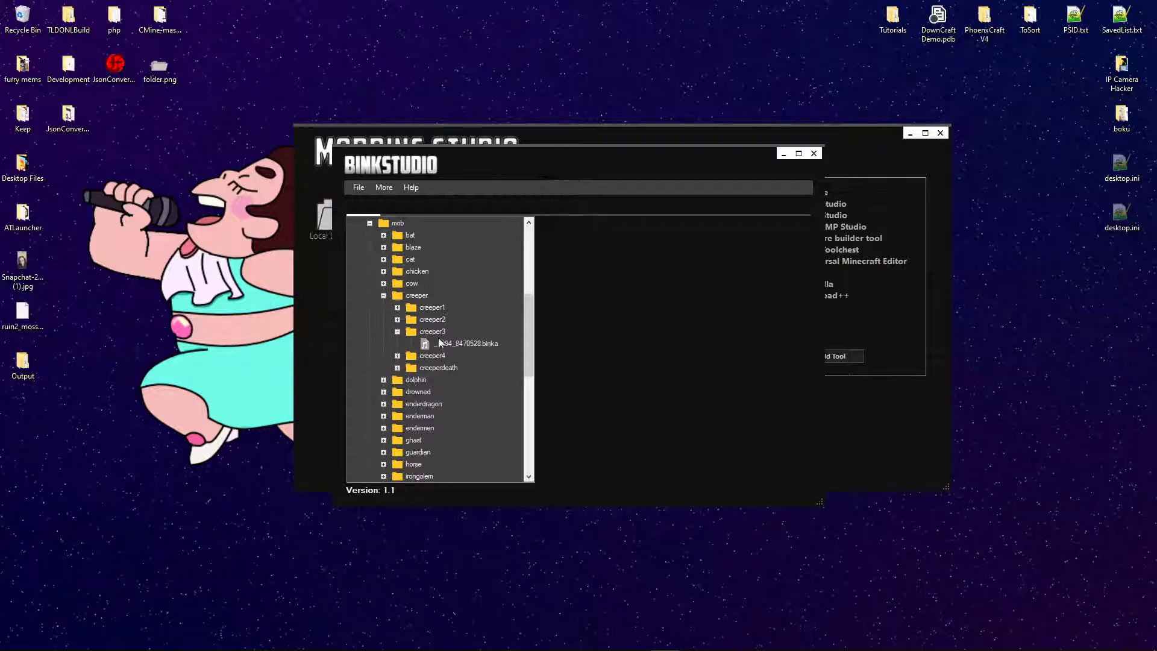
pyautogui.click(397, 319)
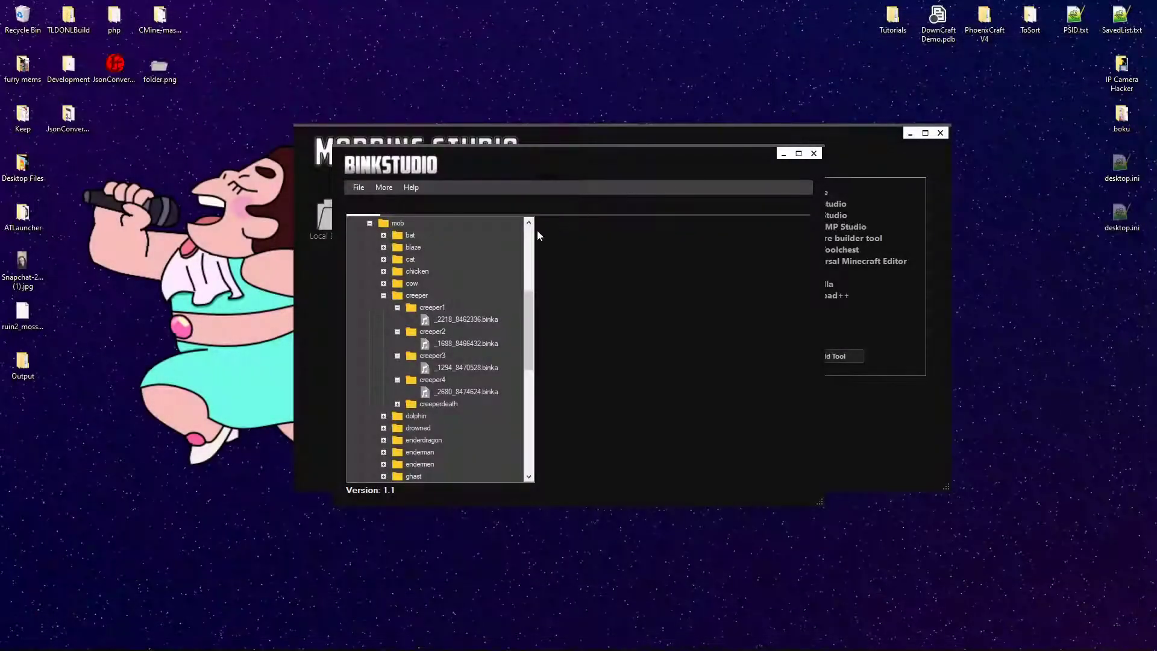
pyautogui.click(415, 295)
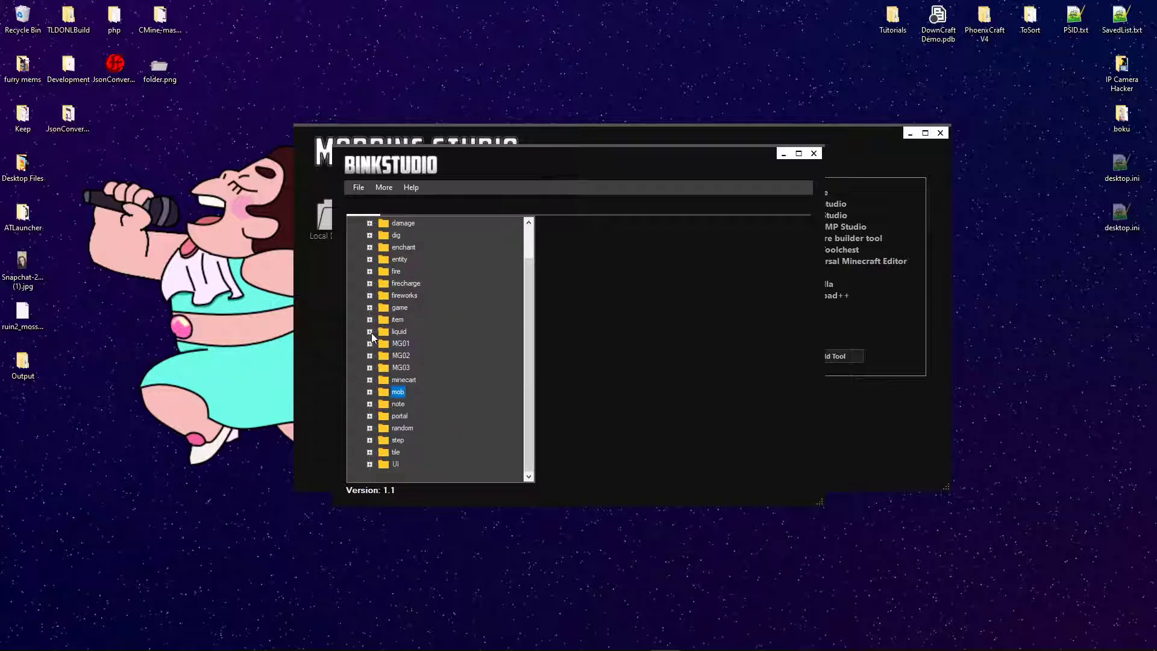
pyautogui.moveTo(376, 271)
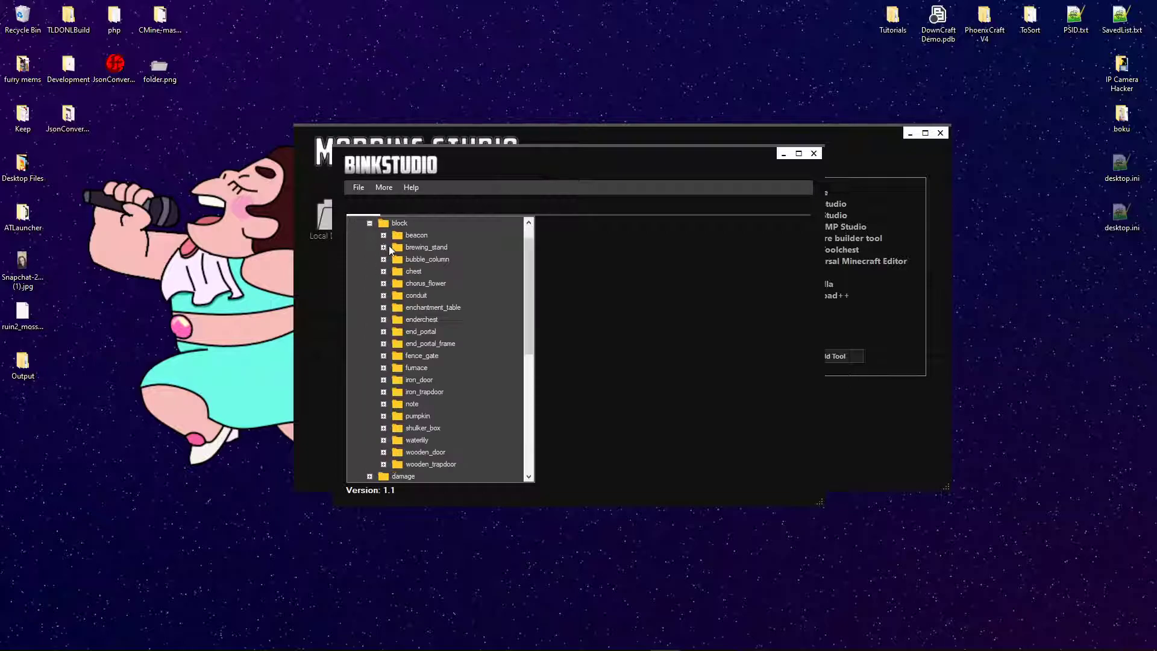
pyautogui.moveTo(427, 435)
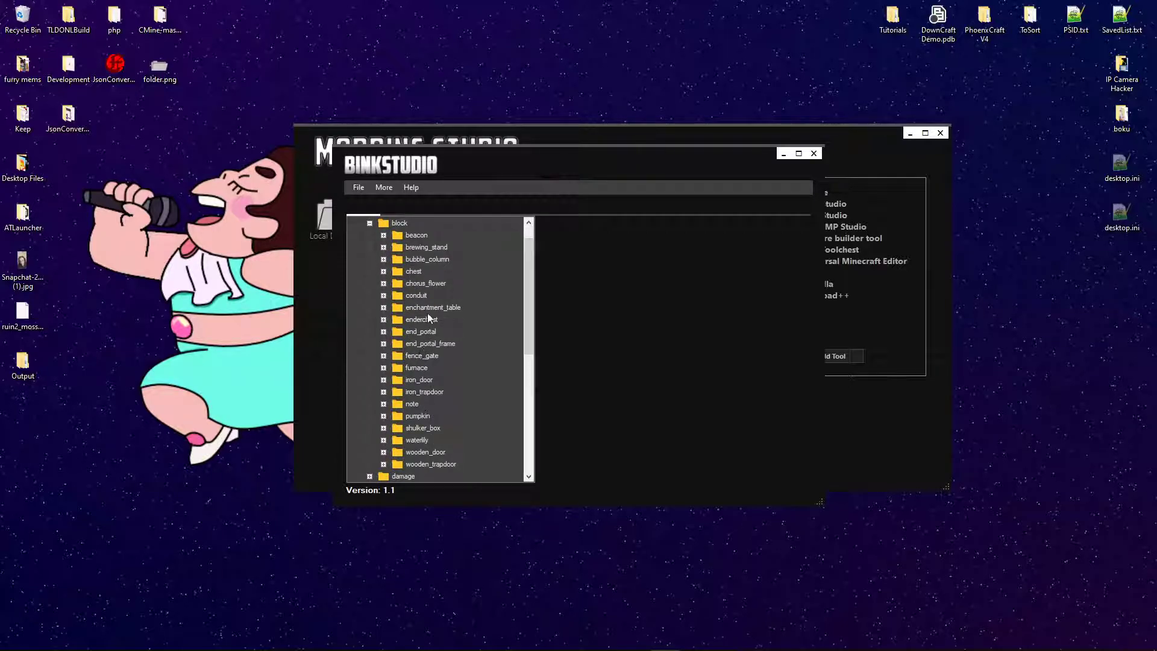
pyautogui.click(369, 223)
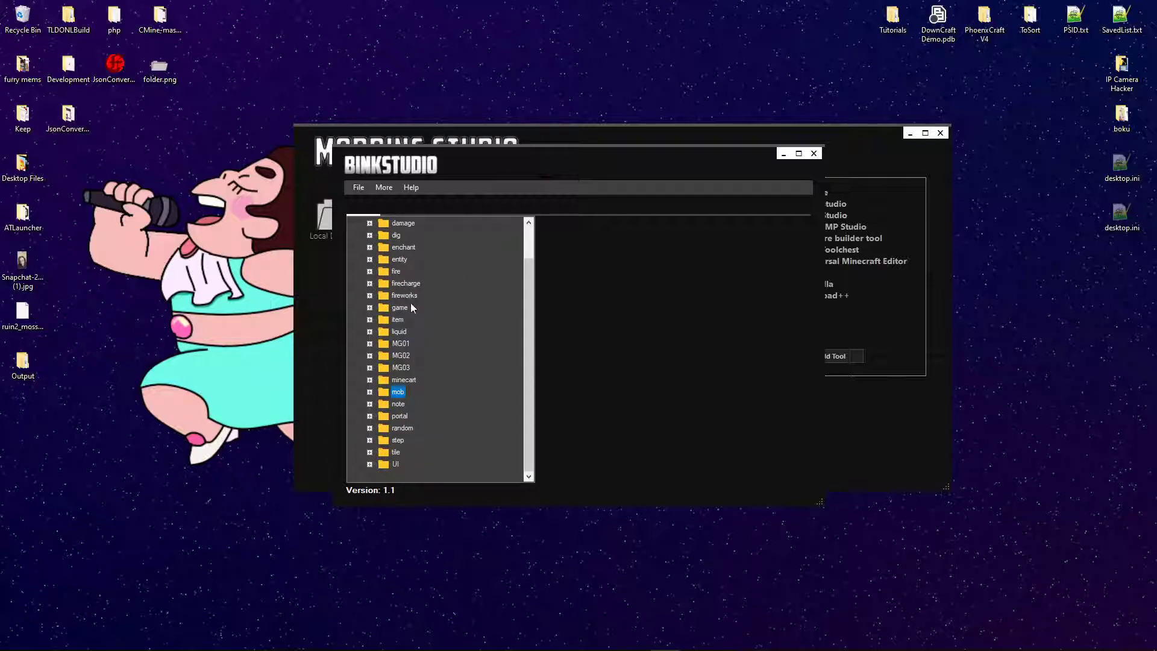
pyautogui.moveTo(402, 408)
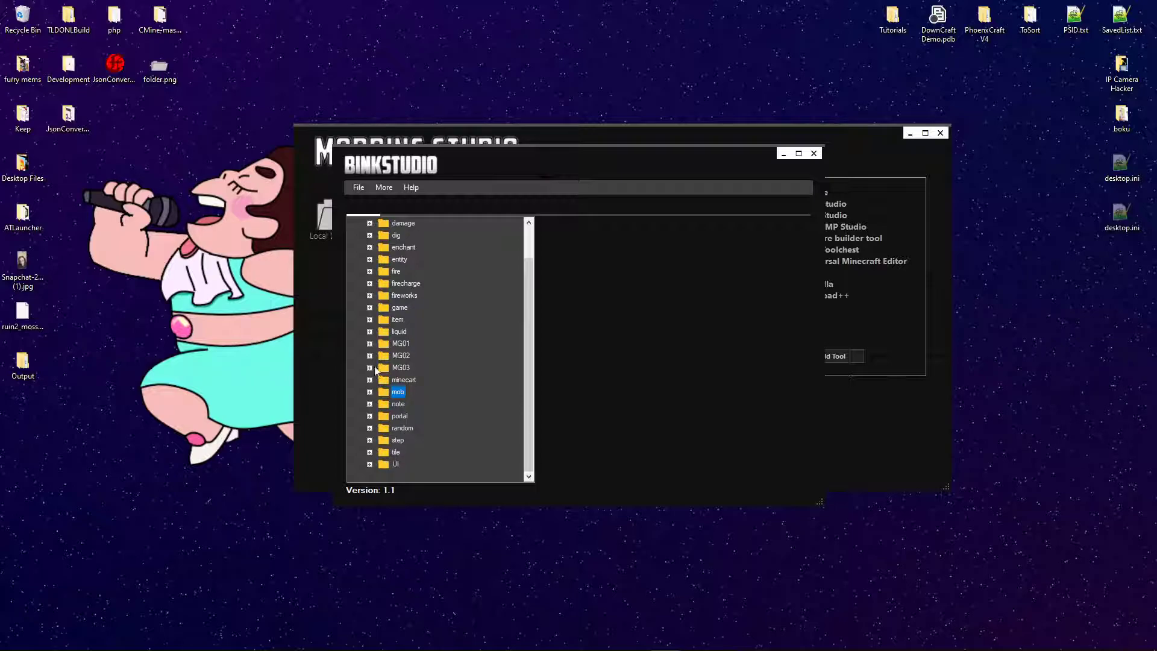
pyautogui.moveTo(382, 286)
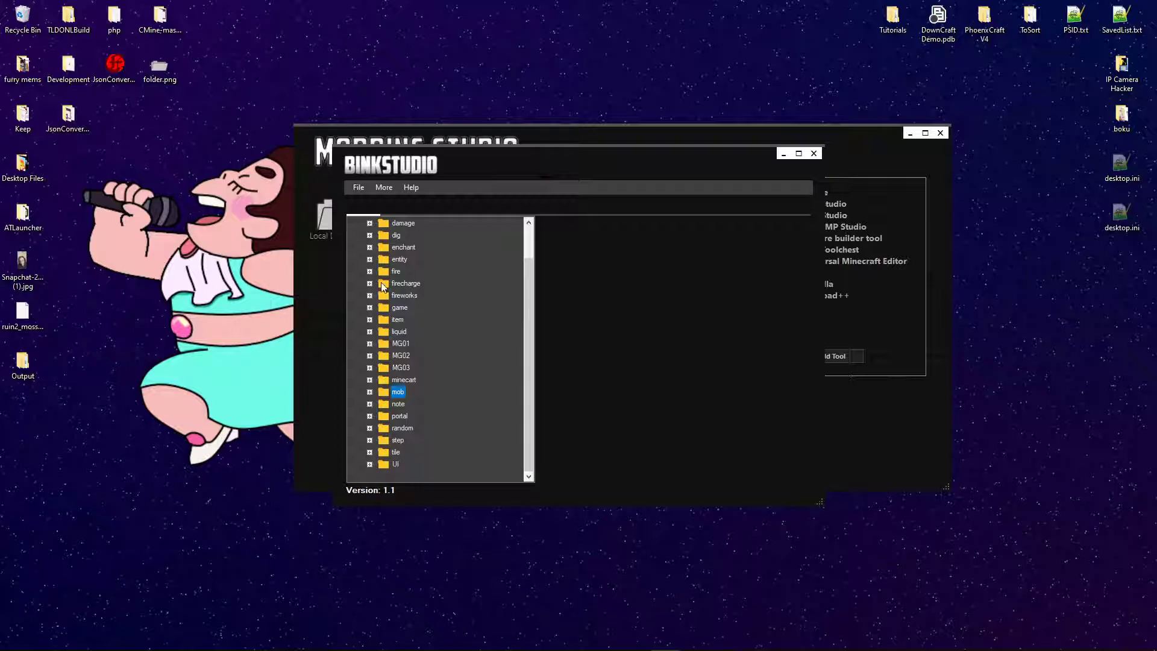
pyautogui.click(371, 247)
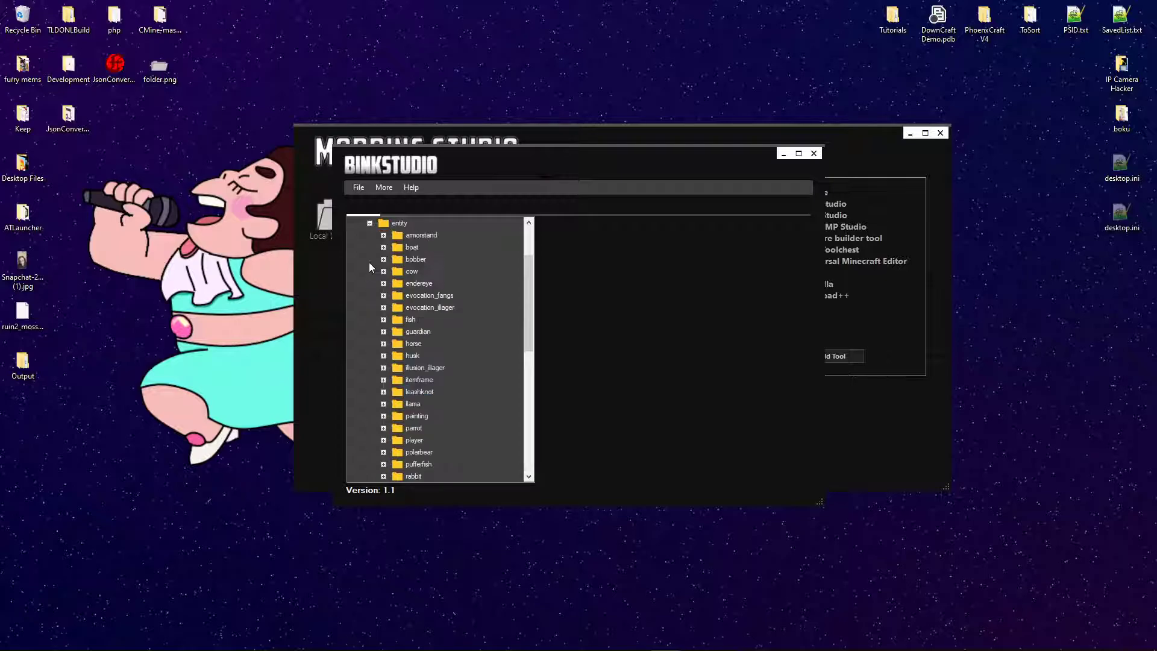
pyautogui.scroll(-3)
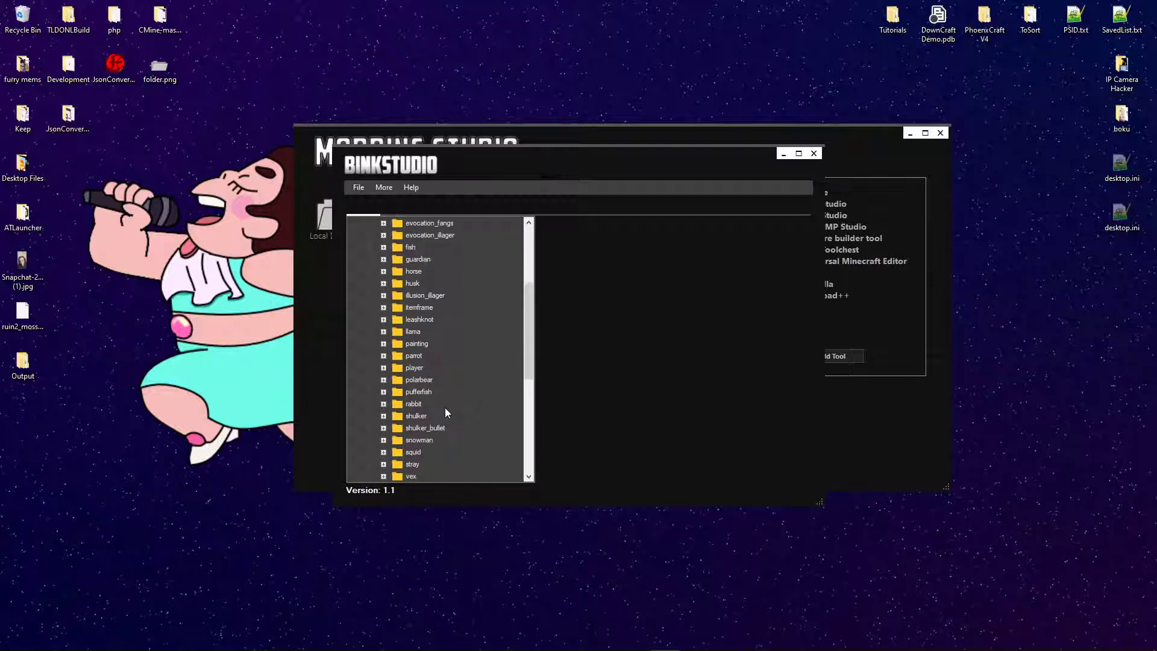
pyautogui.scroll(-3)
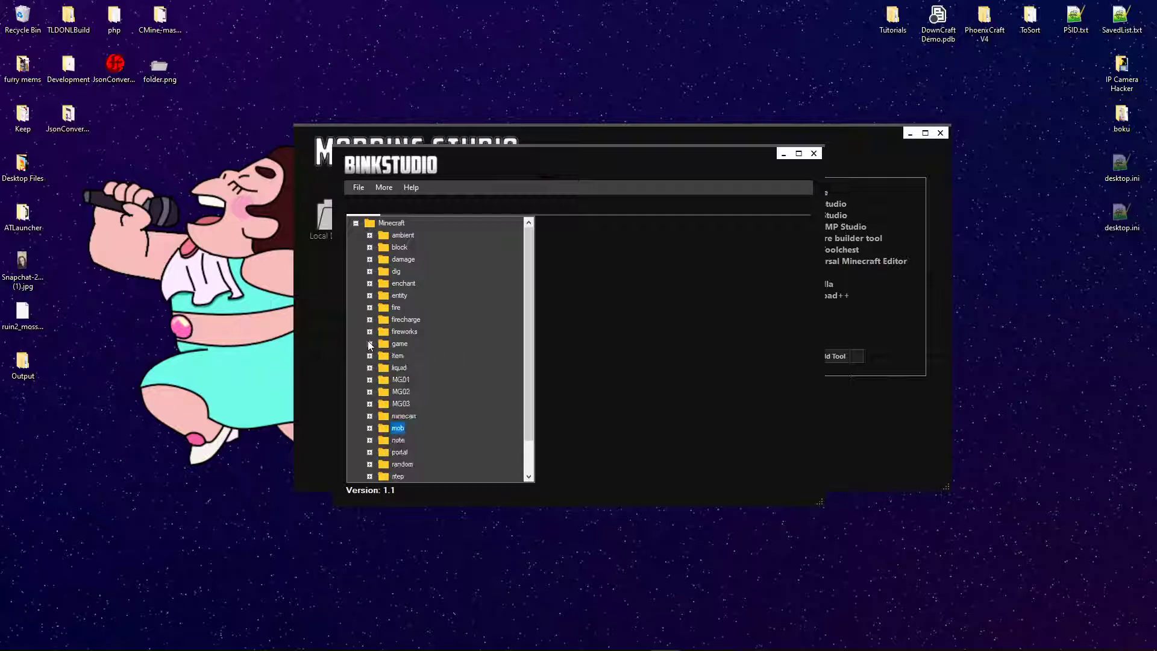
# Step: Peek into the fire category, then expand the random sound folder
pyautogui.click(369, 306)
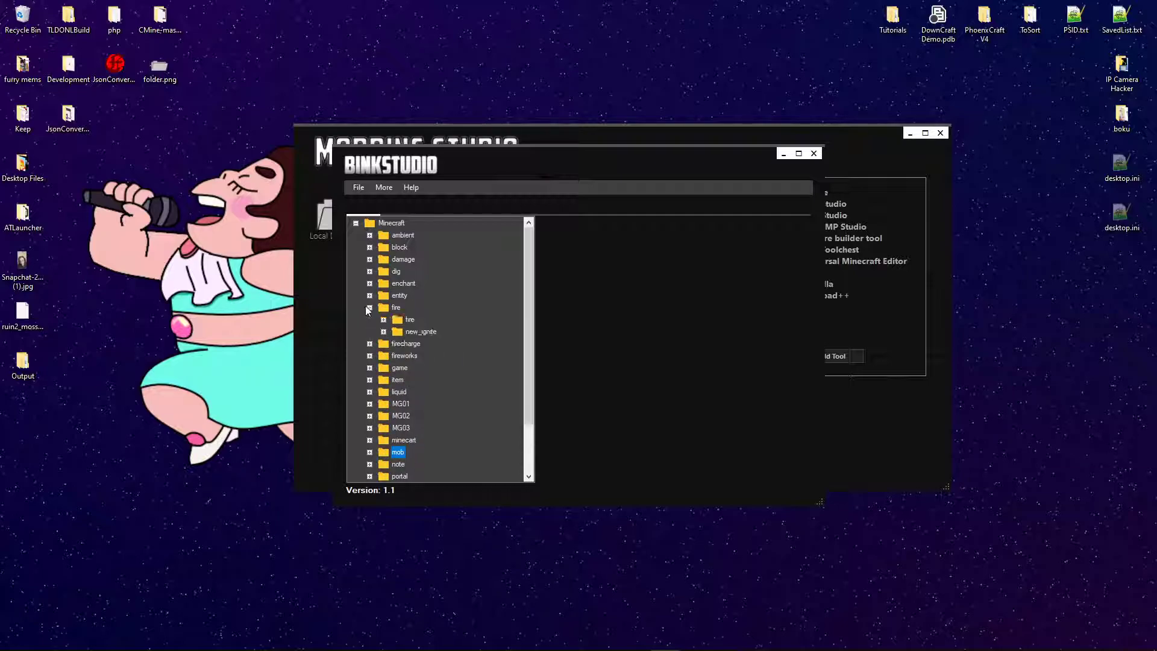
pyautogui.click(369, 308)
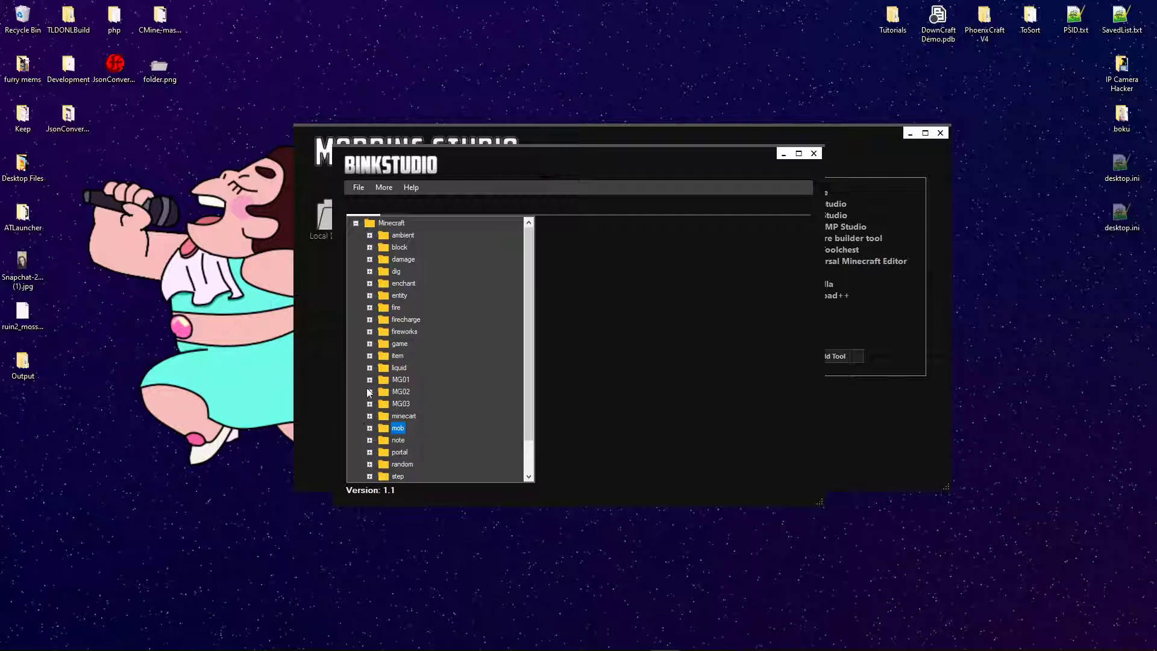
pyautogui.scroll(-3)
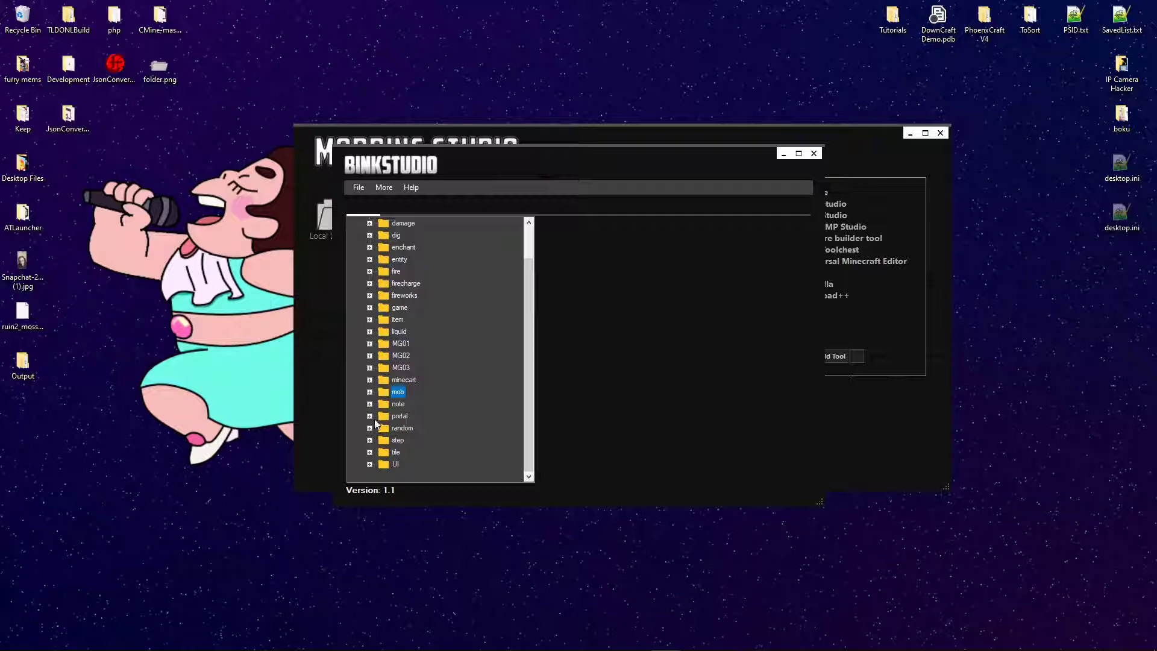
pyautogui.click(370, 428)
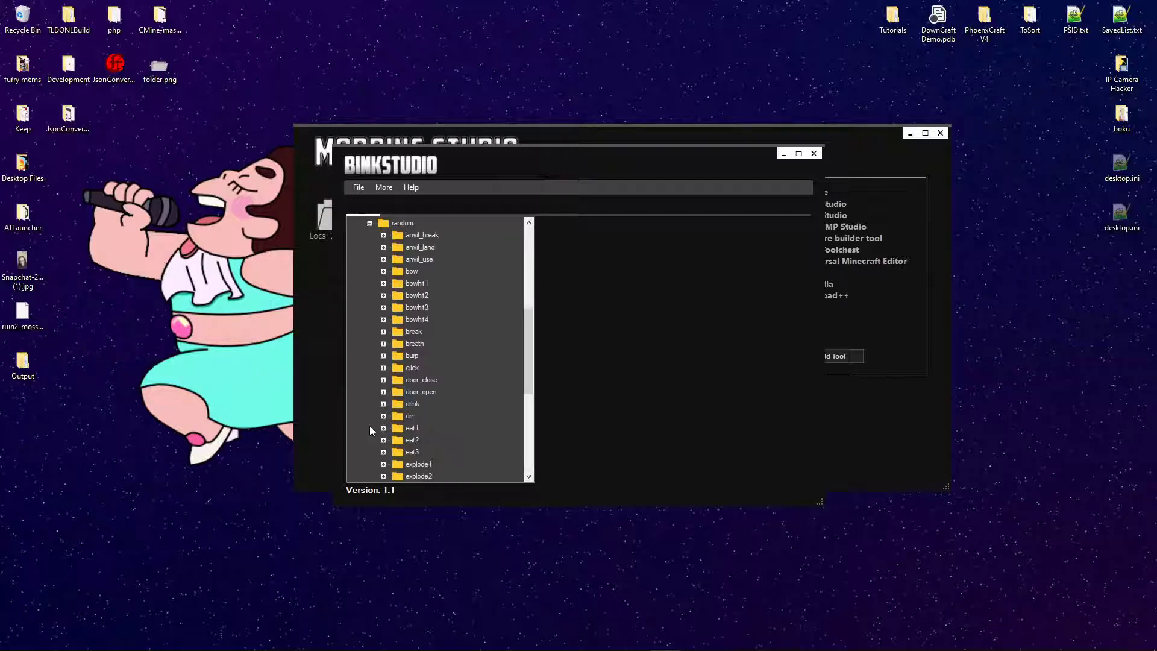
# Step: Expand the fuse folder and select its .binka sound entry
pyautogui.scroll(-3)
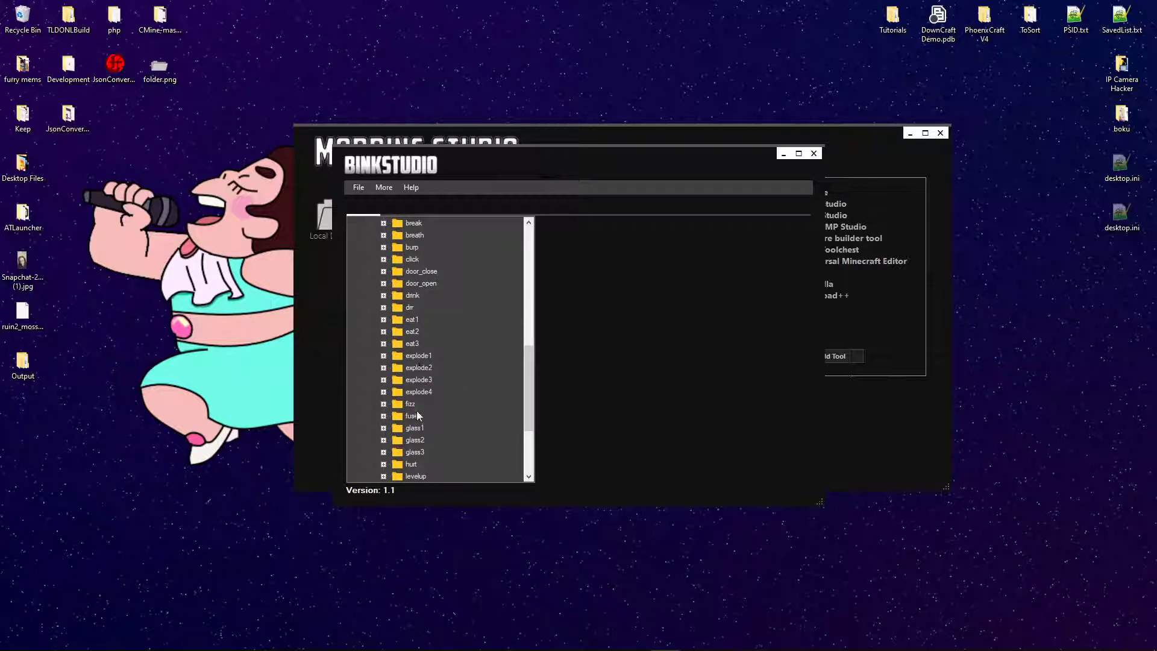
pyautogui.click(384, 403)
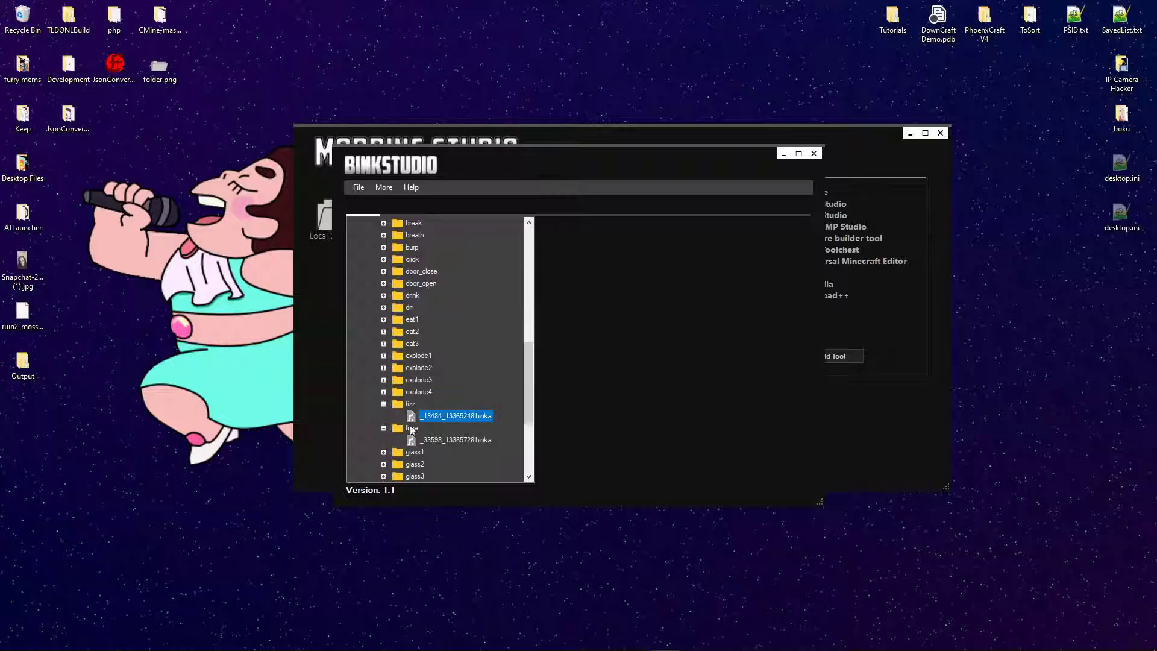
pyautogui.doubleClick(457, 440)
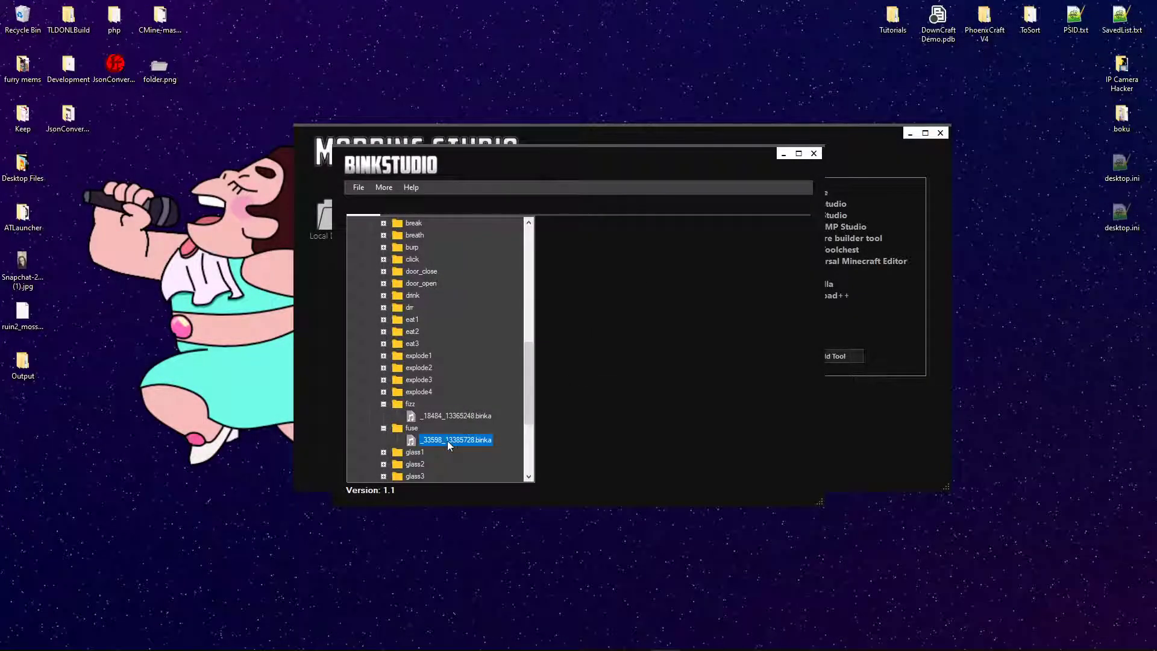
# Step: Extract the fuse .binka sound to the Desktop as a Waveform Audio .wav file
pyautogui.rightClick(455, 439)
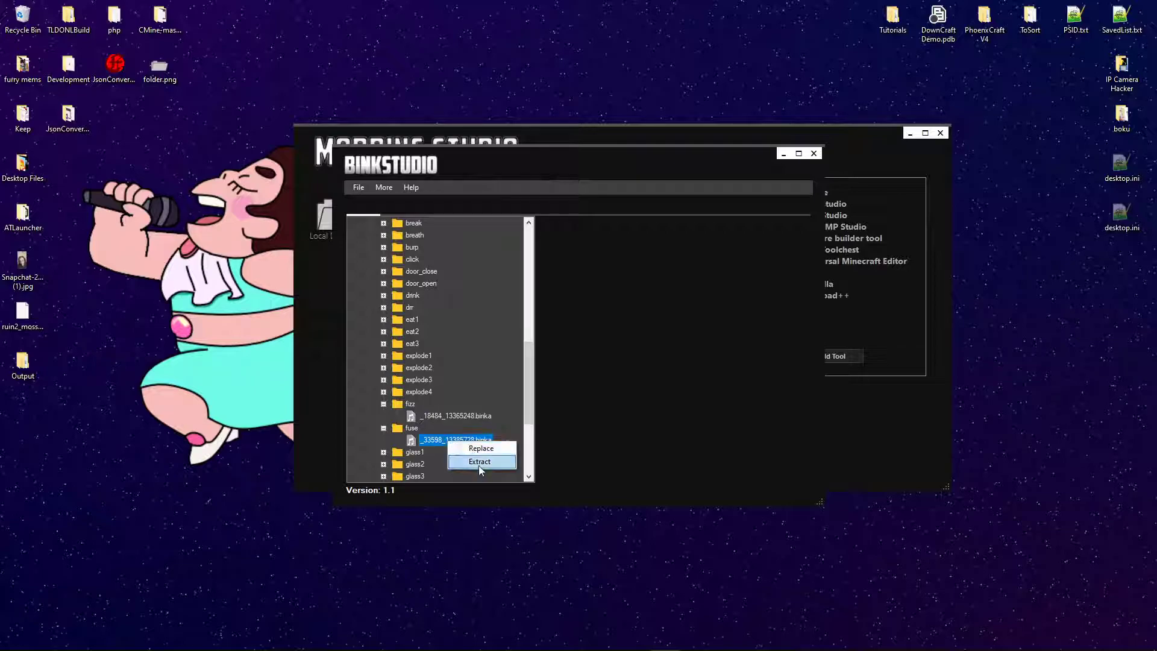
pyautogui.click(479, 461)
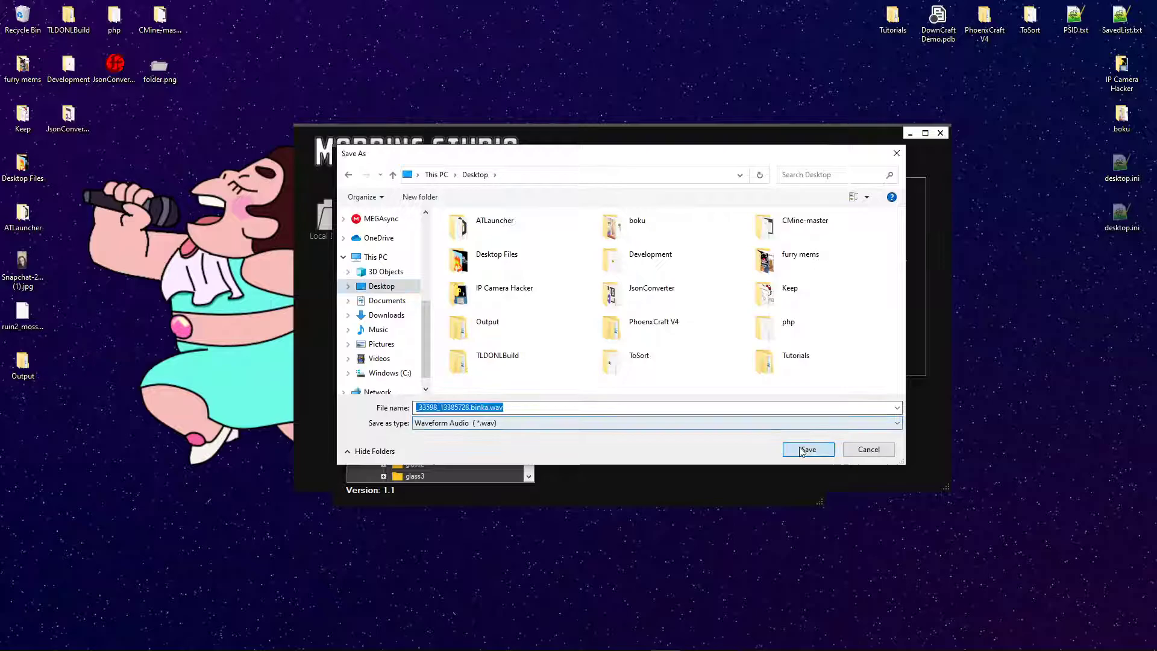
pyautogui.click(808, 449)
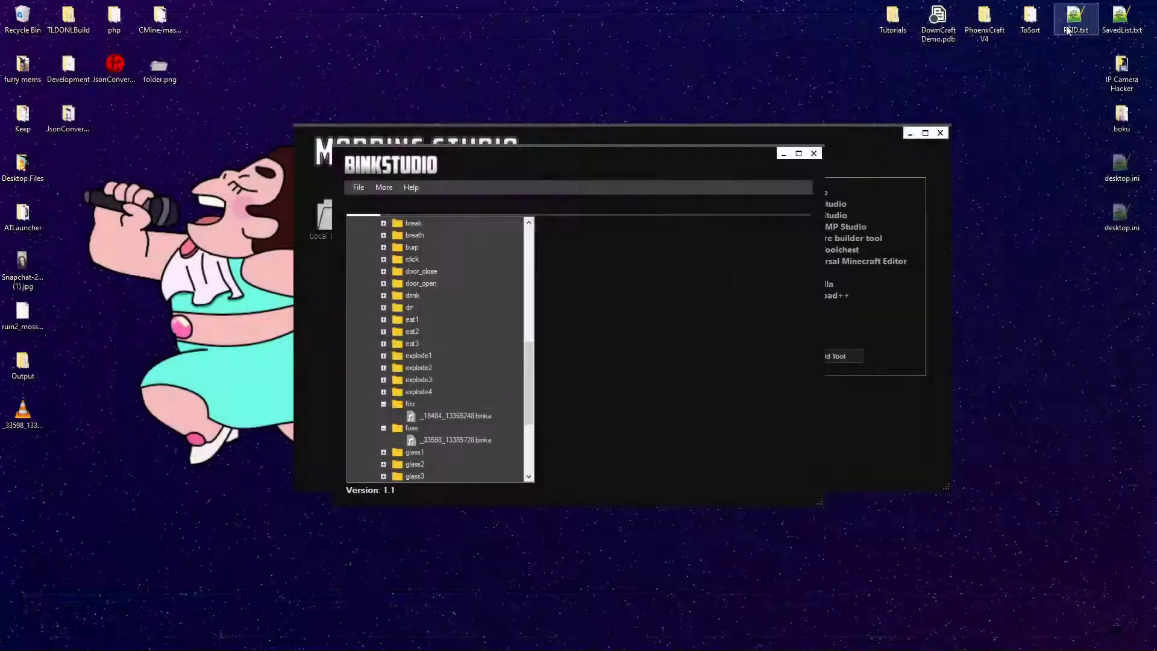
pyautogui.doubleClick(456, 440)
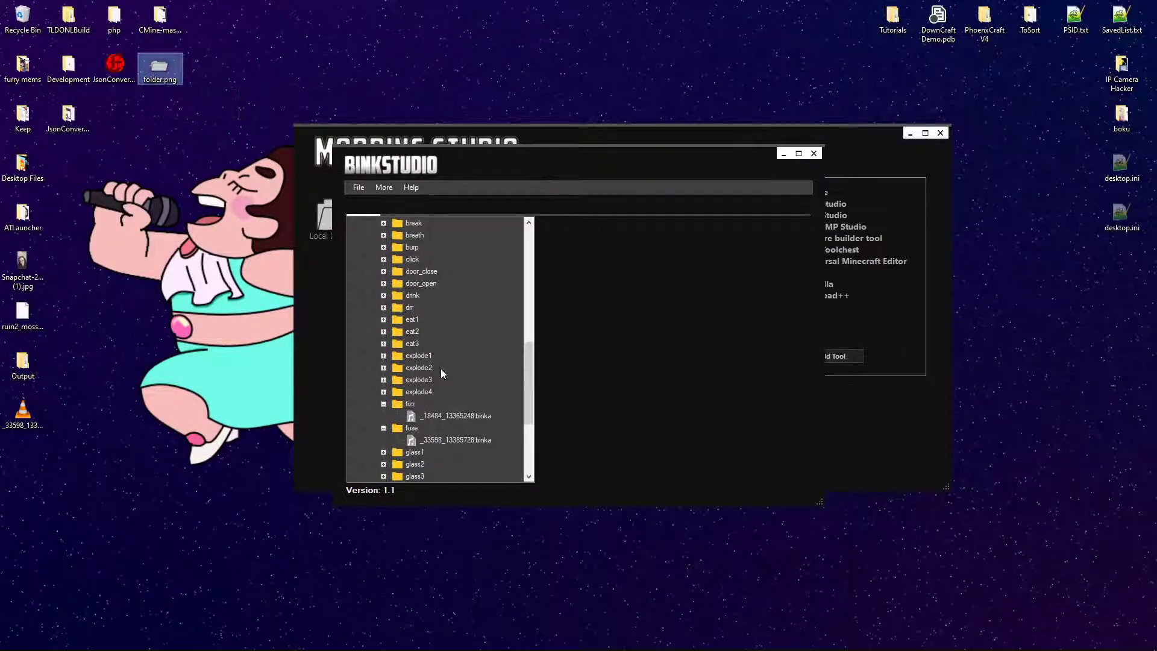
# Step: Replace the fizz .binka entry with the extracted fuse WAV and dismiss the AIL error
pyautogui.click(456, 415)
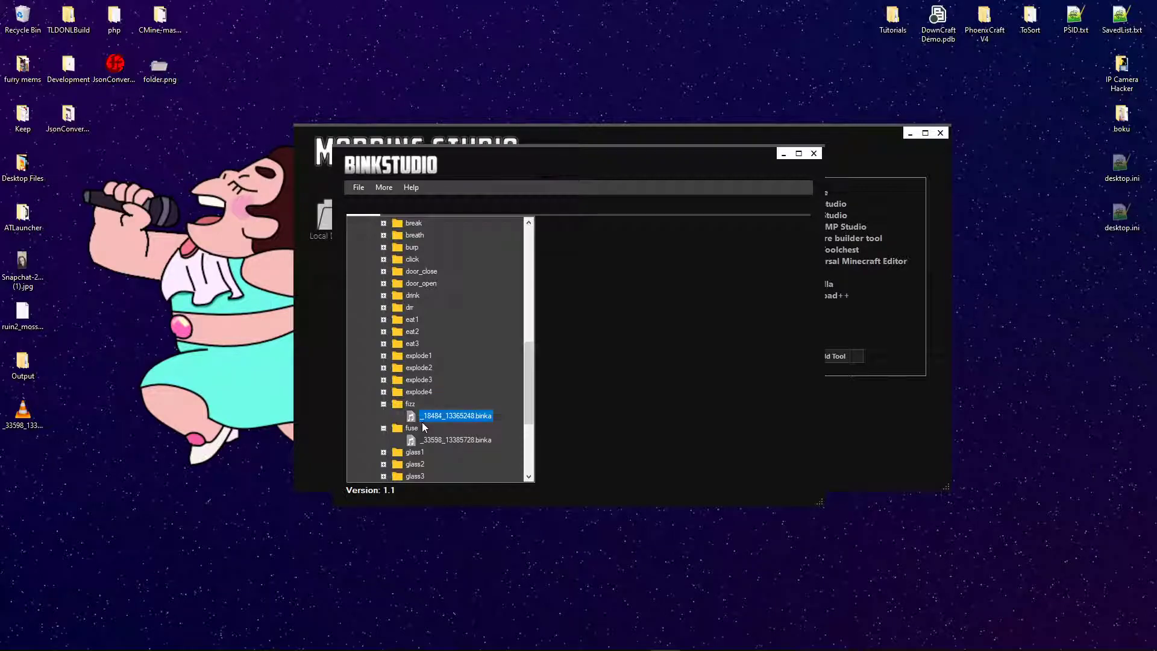
pyautogui.rightClick(455, 415)
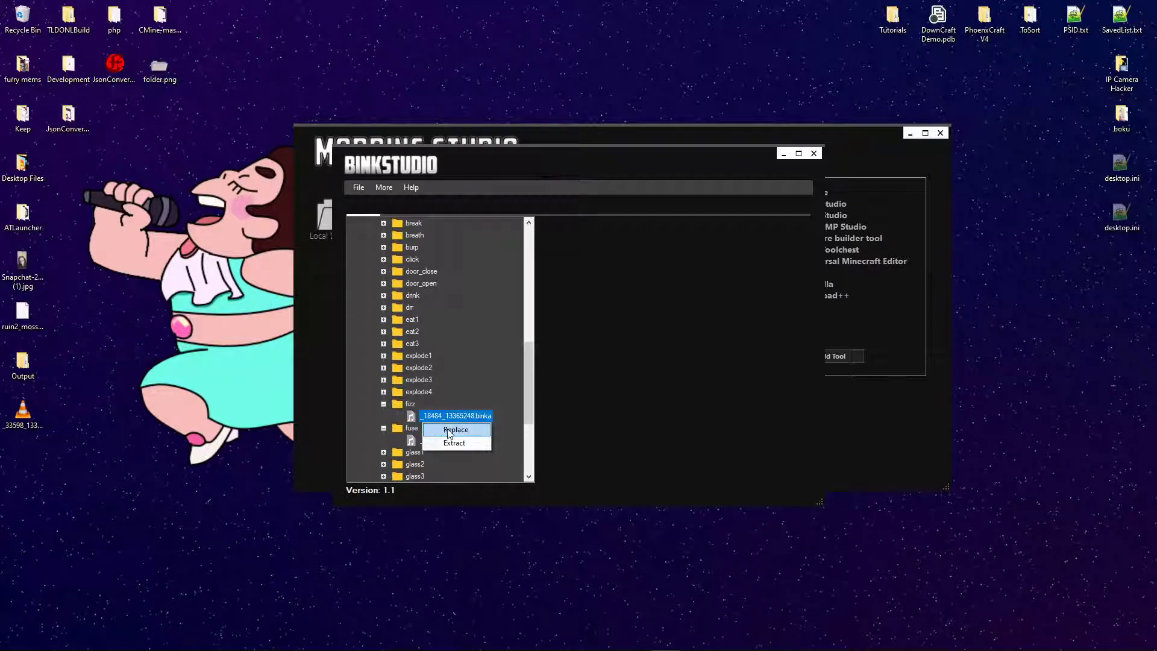
pyautogui.click(455, 430)
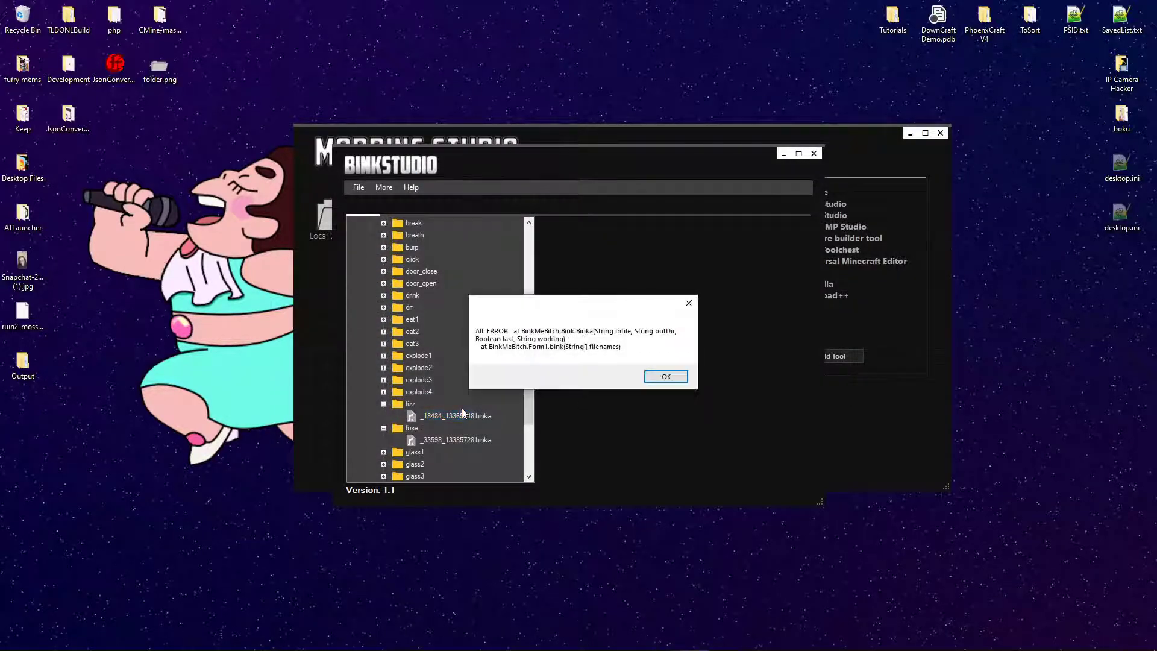
pyautogui.click(665, 376)
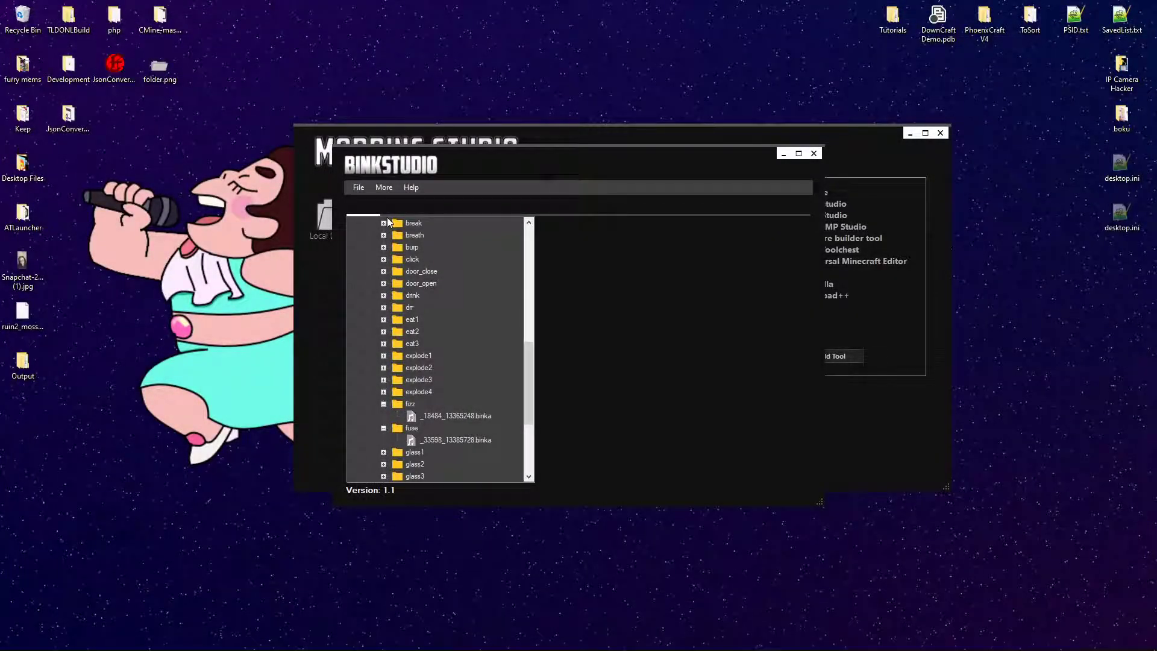
pyautogui.click(358, 187)
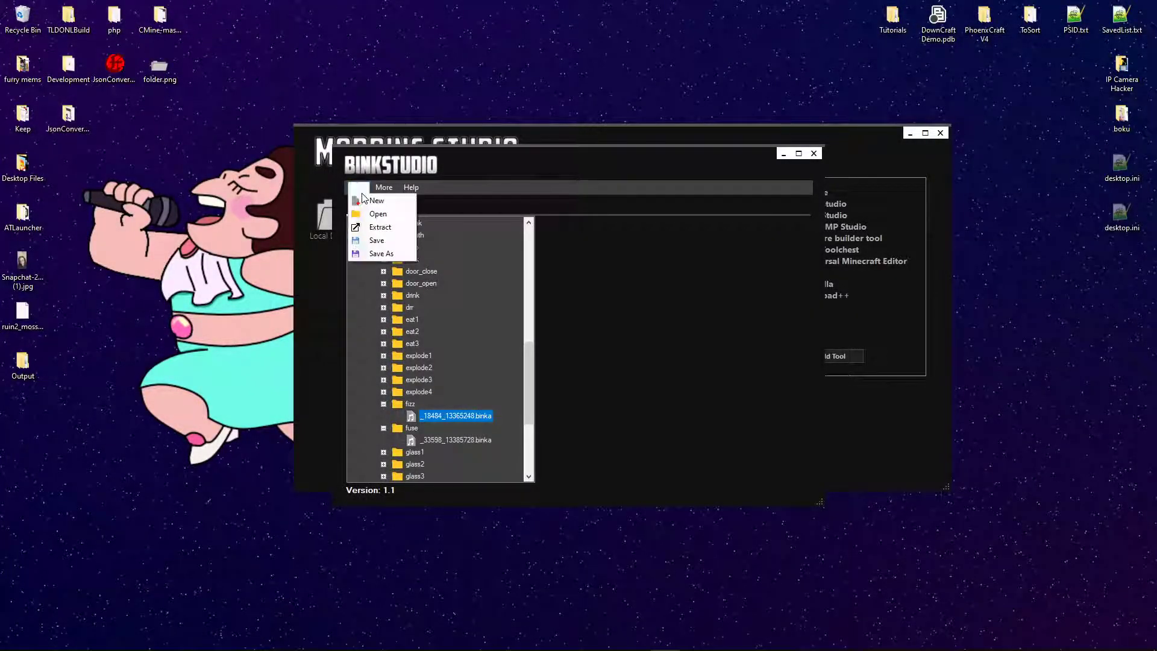
pyautogui.moveTo(377, 240)
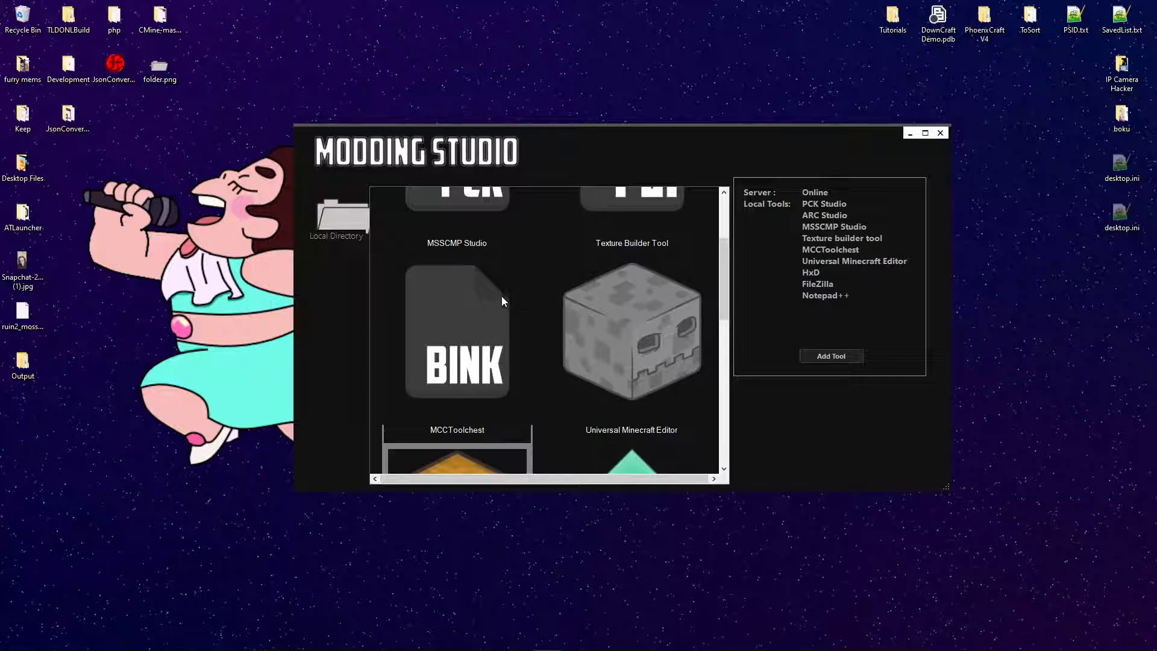
# Step: Relaunch the BINK tool from Modding Studio after closing Bink Studio
pyautogui.doubleClick(456, 332)
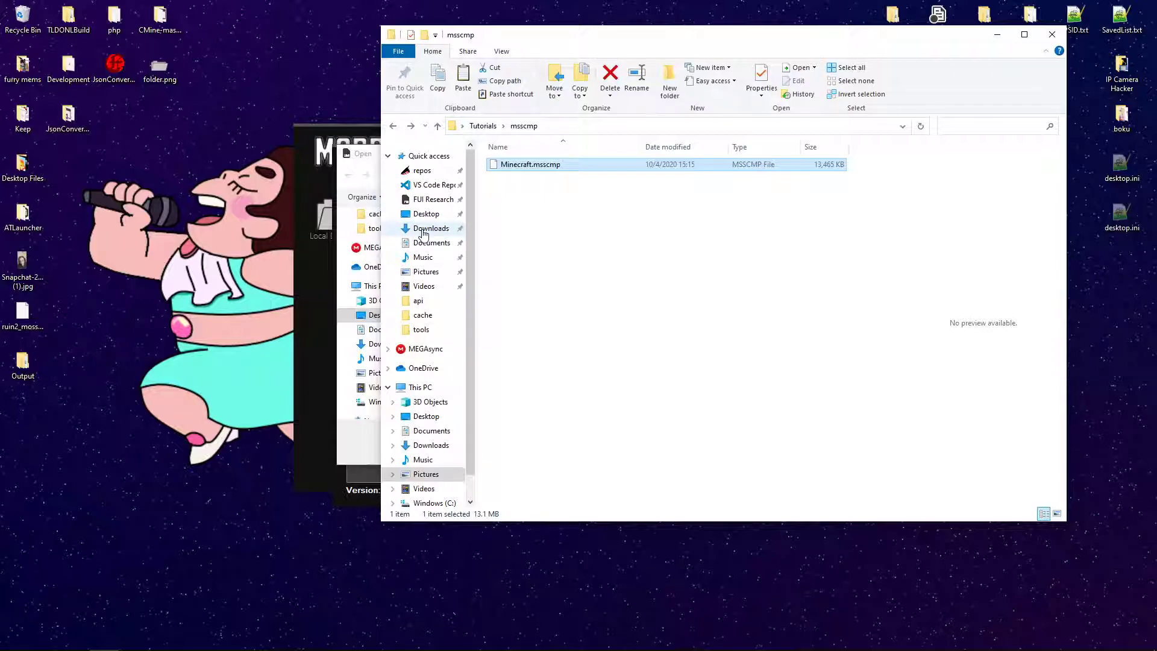
# Step: Browse Downloads > rpcs3 > dev_hdd0 > game > BLES01976 > USRDIR > music and select calm1.binka
pyautogui.click(431, 228)
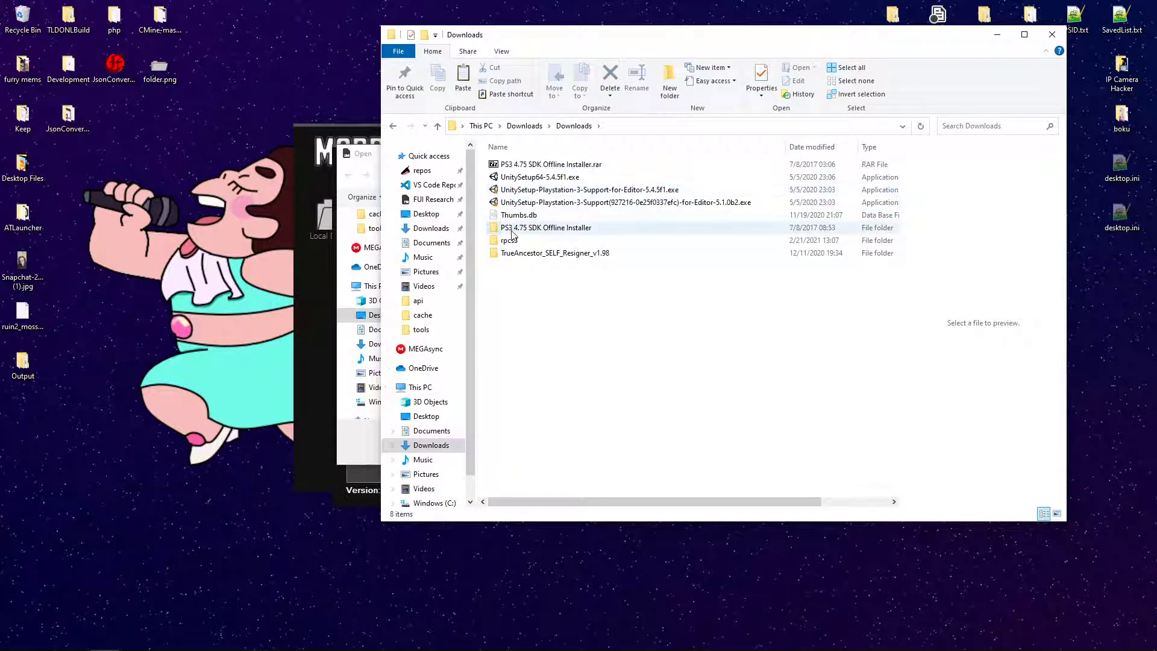
pyautogui.doubleClick(509, 240)
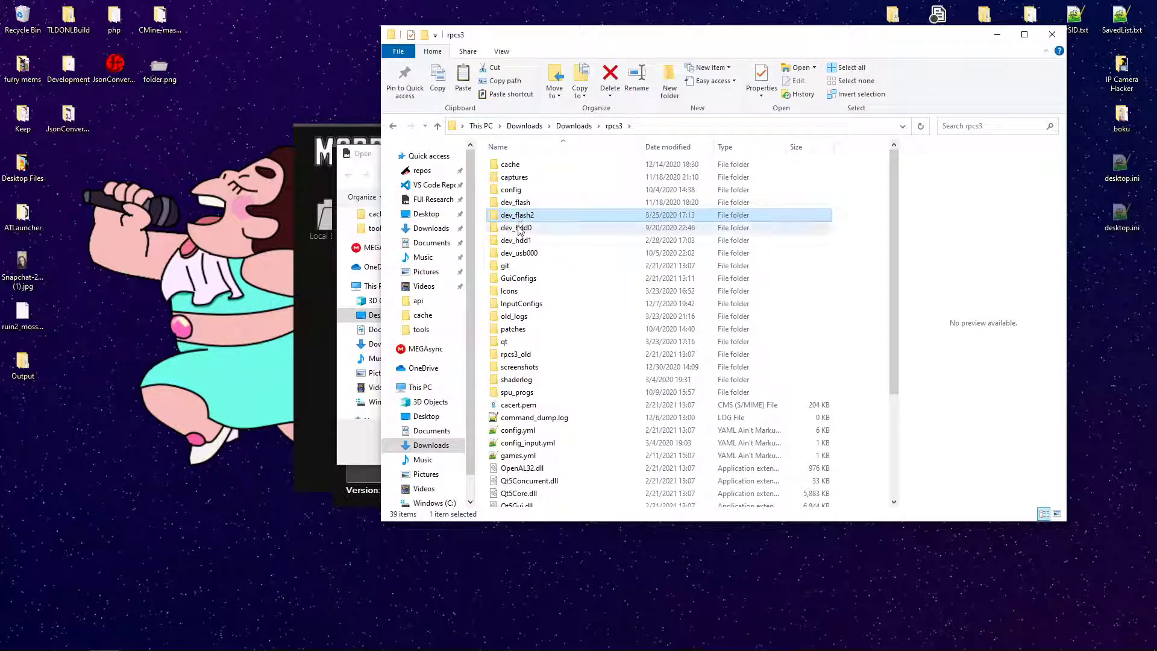
pyautogui.doubleClick(515, 227)
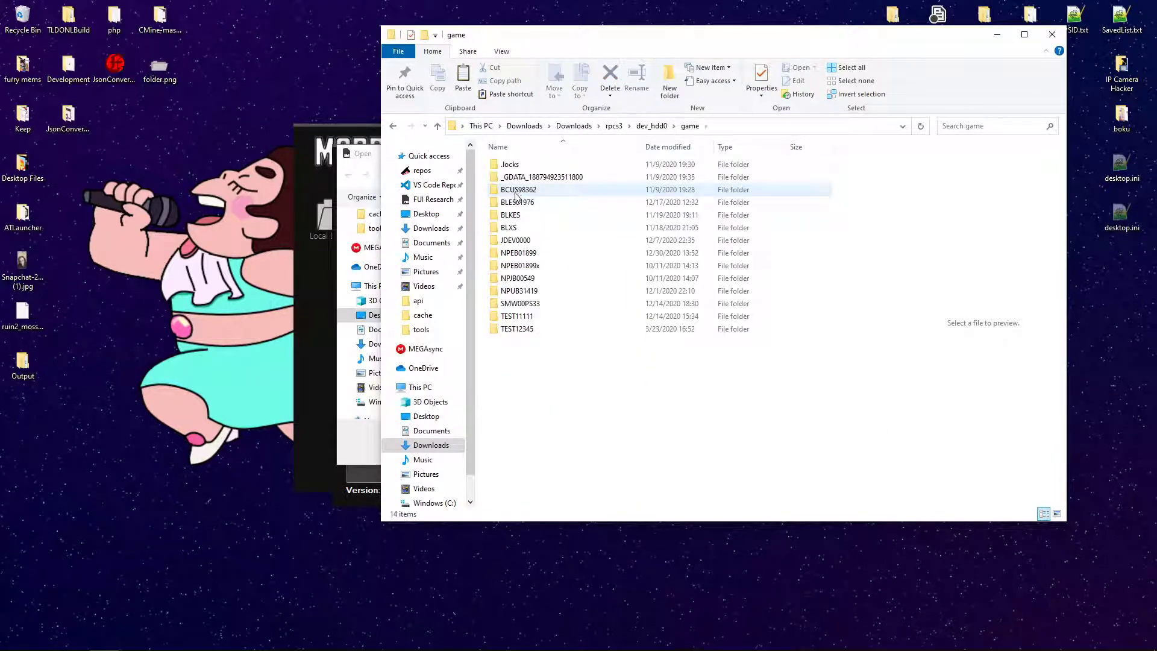
pyautogui.doubleClick(517, 202)
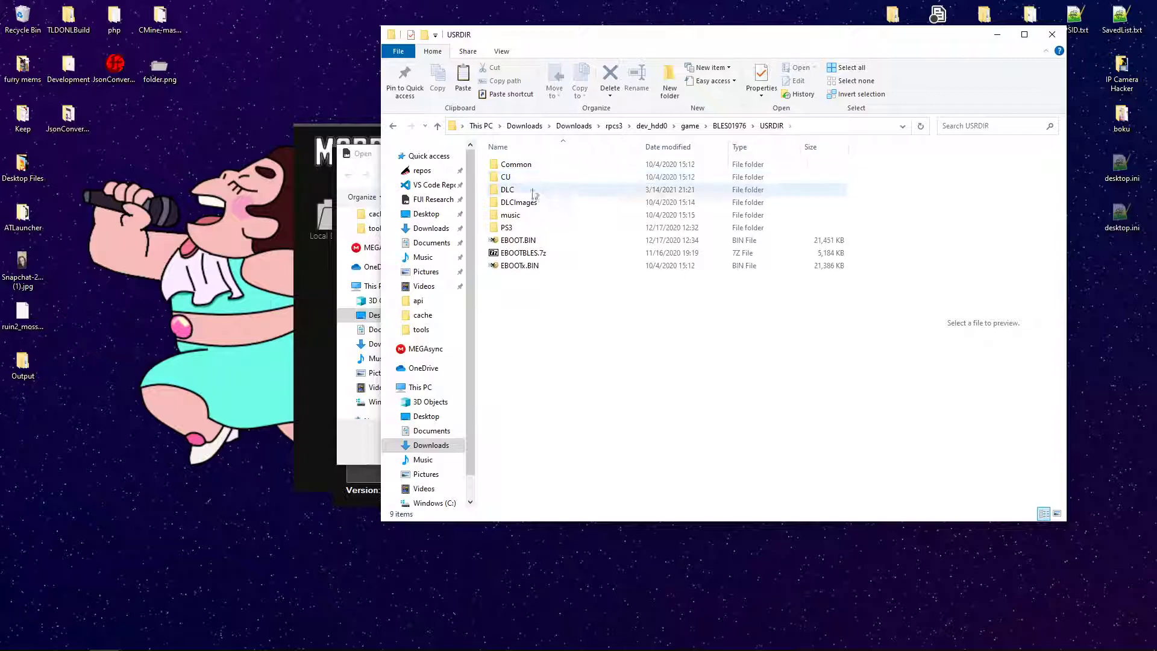
pyautogui.doubleClick(510, 214)
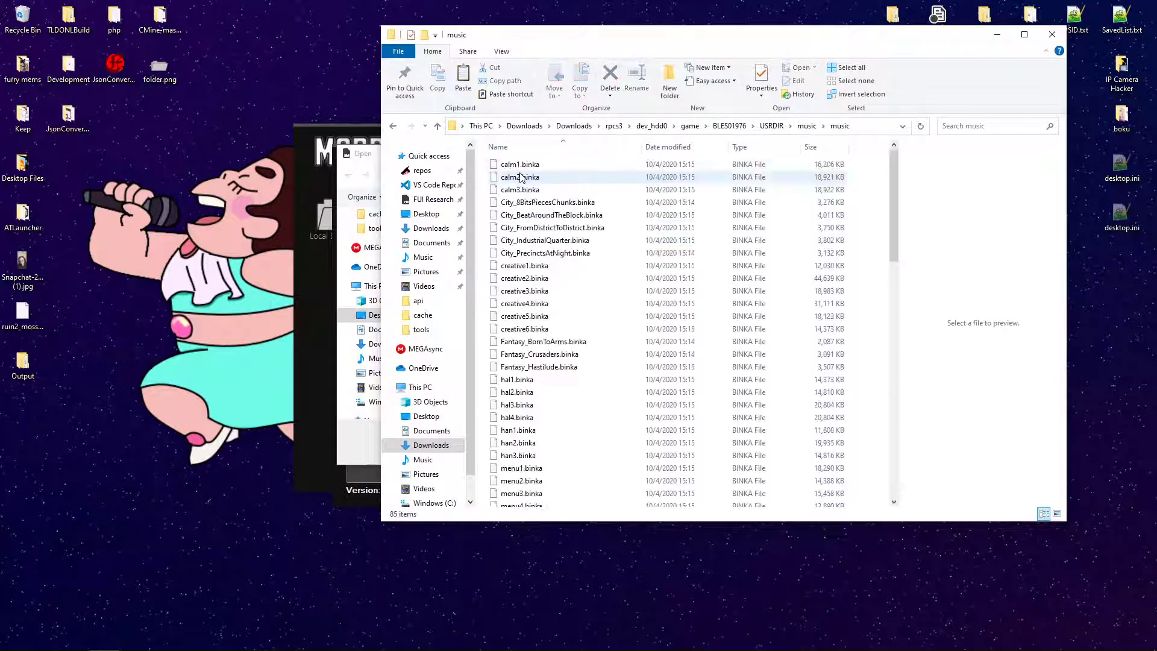
pyautogui.click(520, 164)
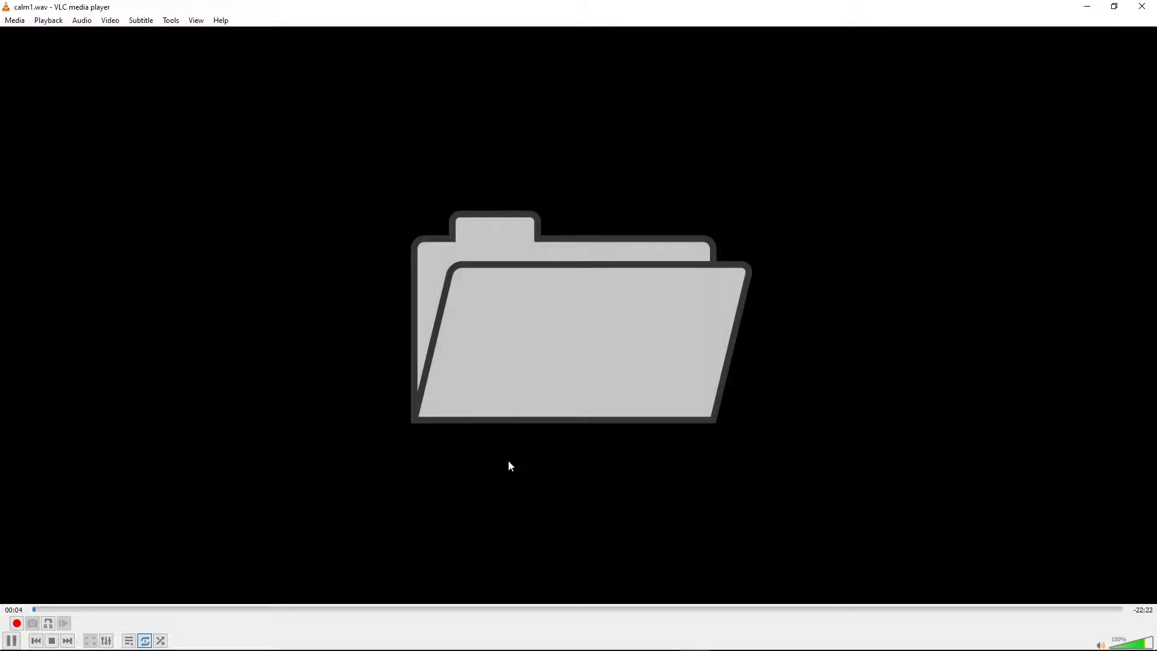
pyautogui.moveTo(207, 597)
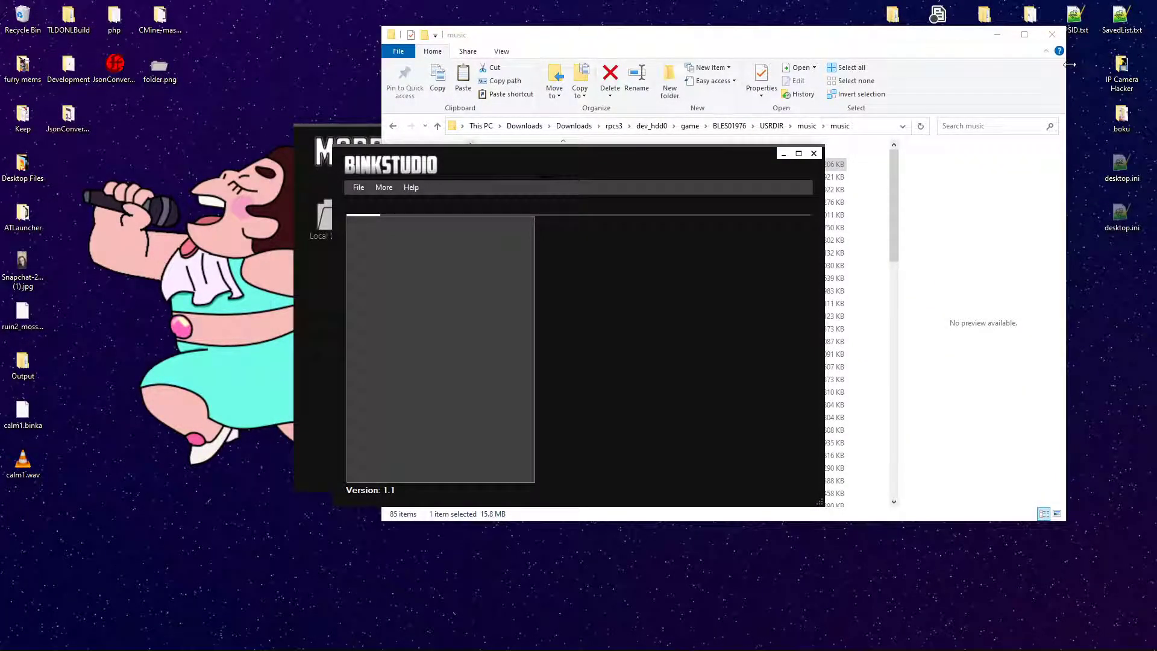
pyautogui.moveTo(773, 184)
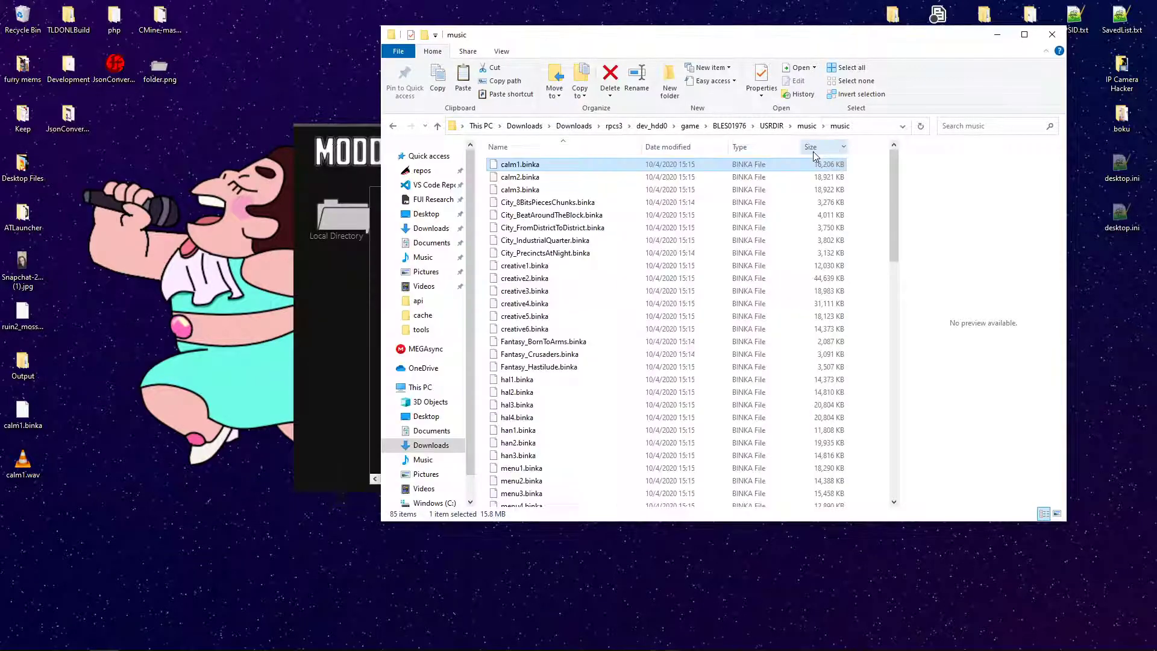
# Step: Bring the Modding Studio tool gallery back to the front
pyautogui.click(23, 459)
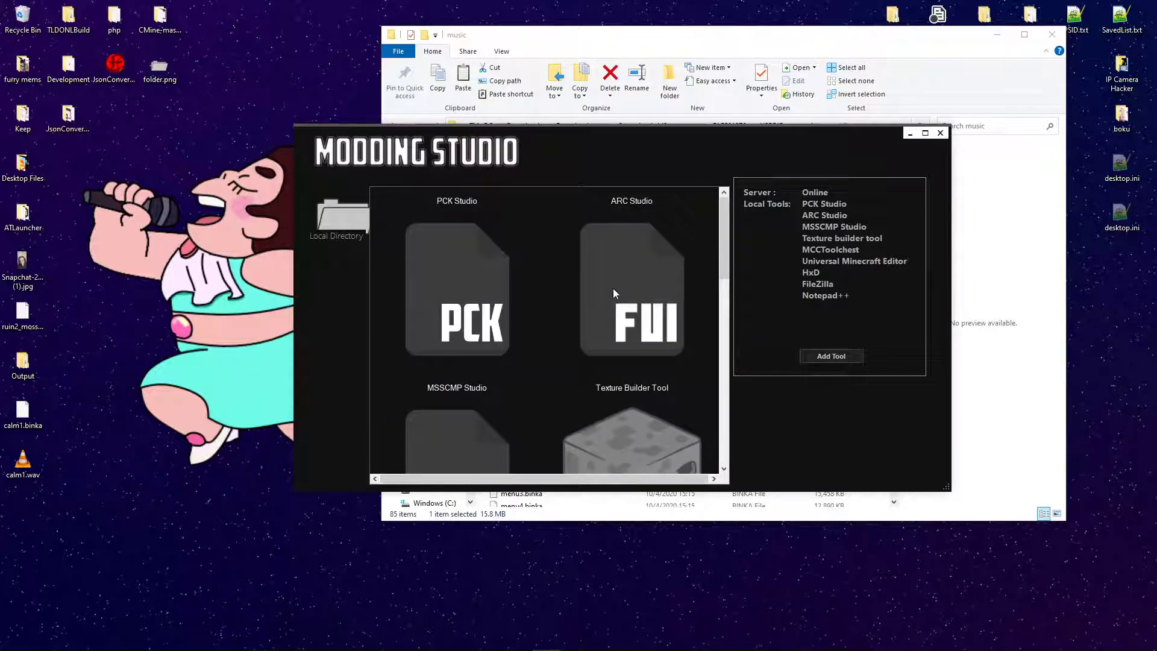
pyautogui.scroll(-3)
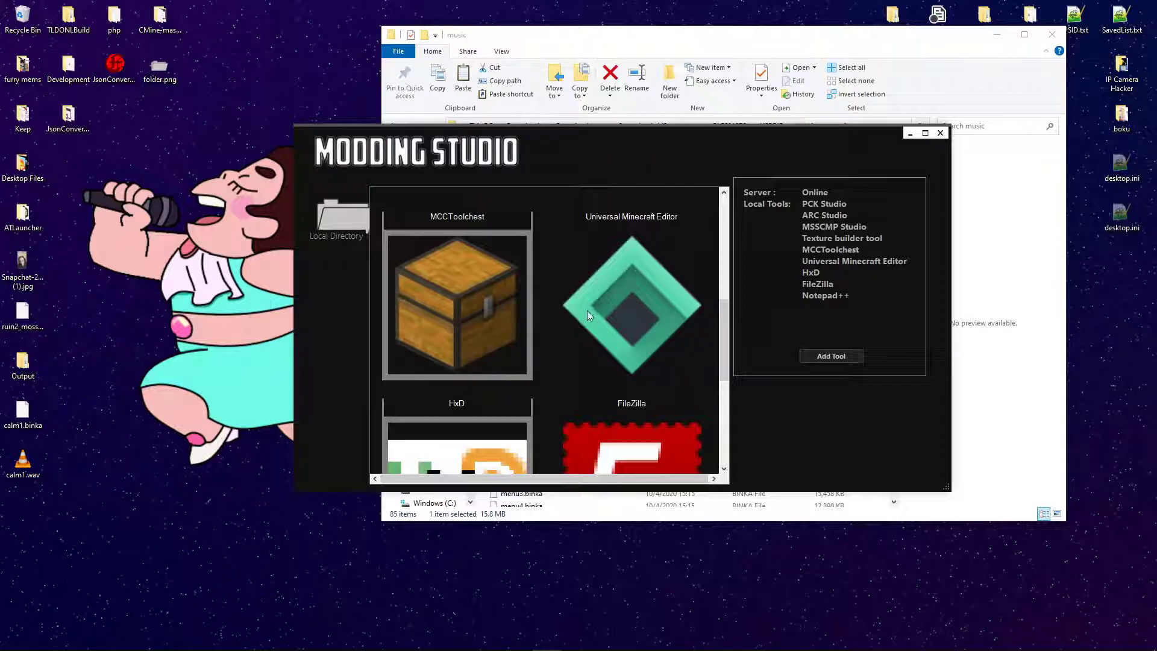
pyautogui.scroll(-3)
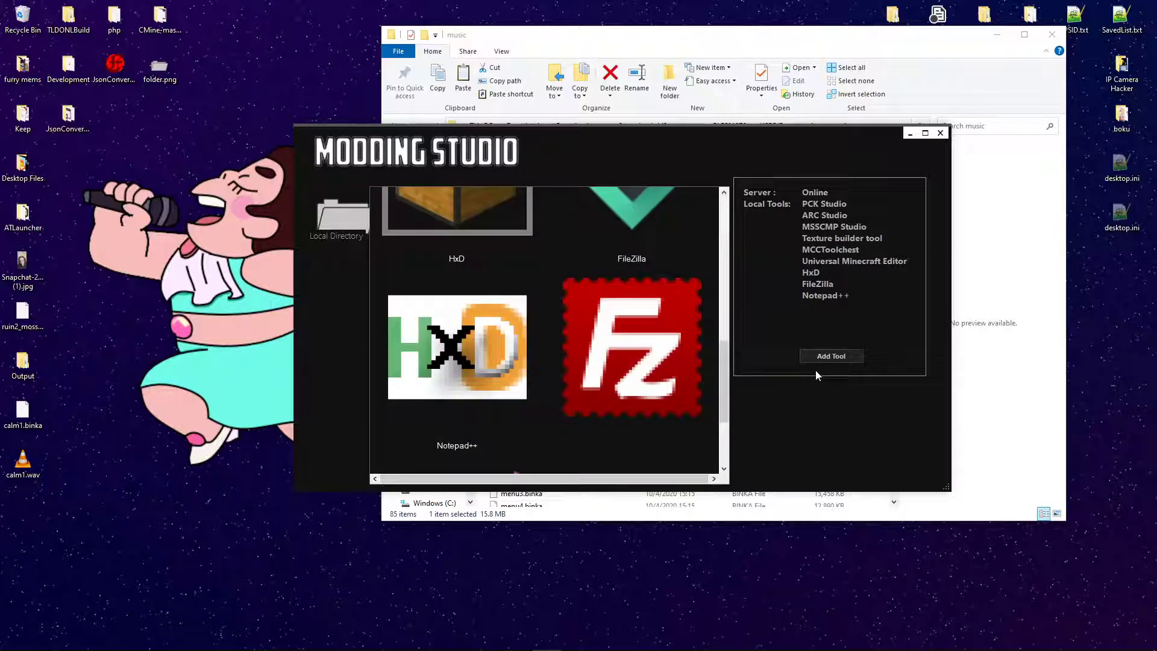
pyautogui.scroll(-3)
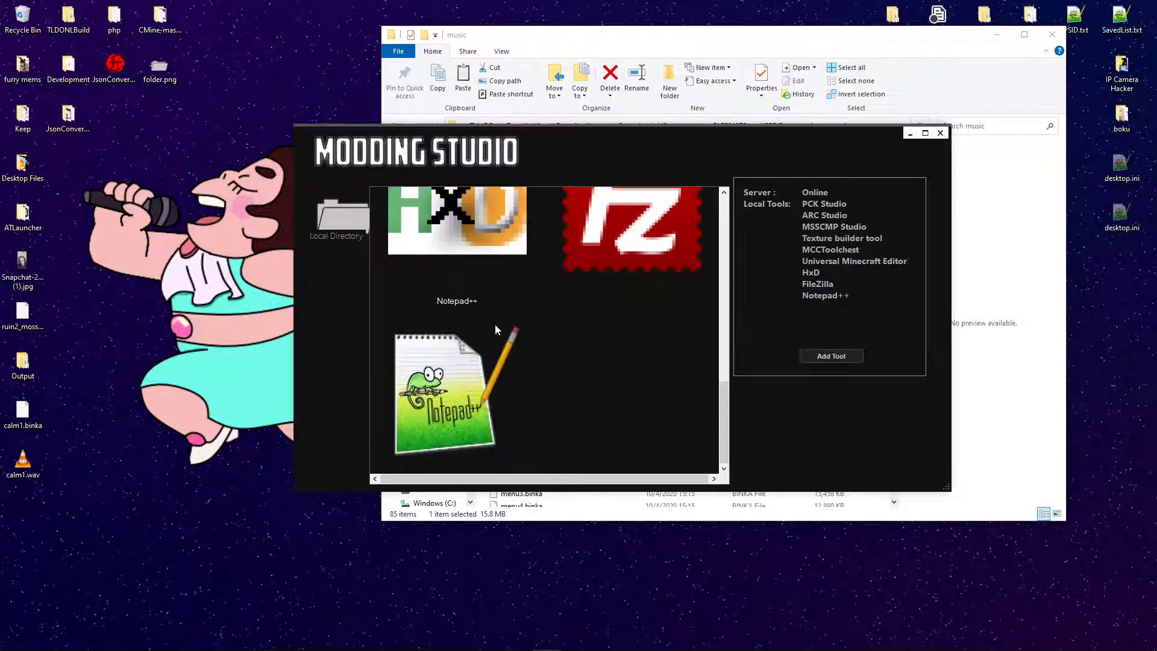
pyautogui.click(456, 383)
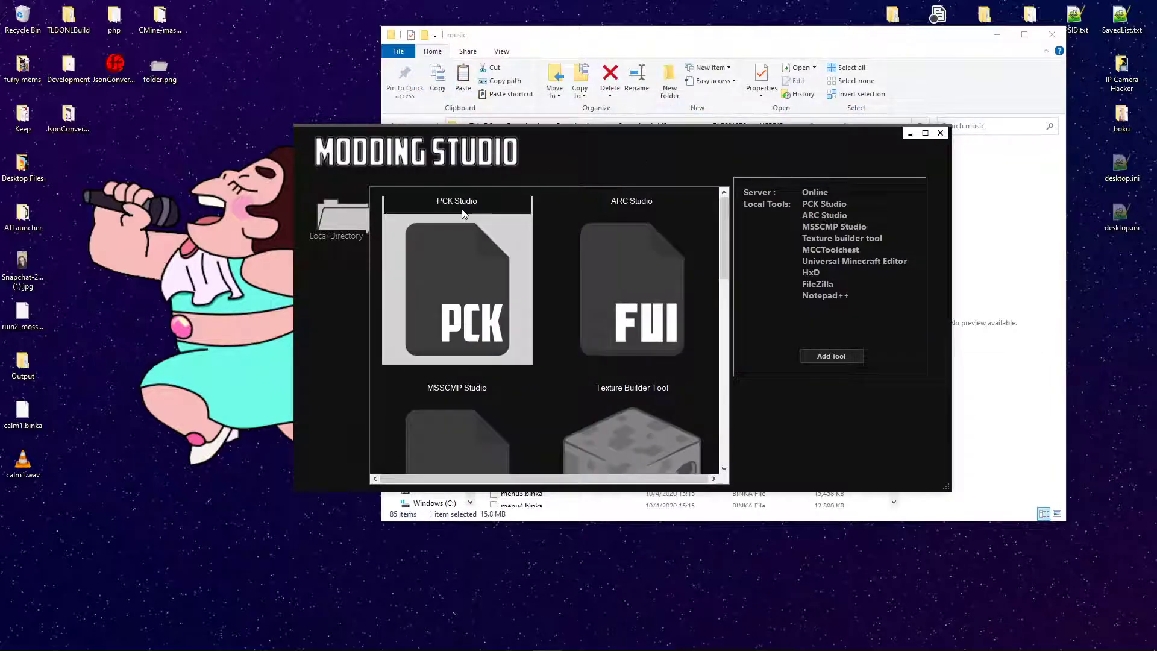
pyautogui.moveTo(491, 217)
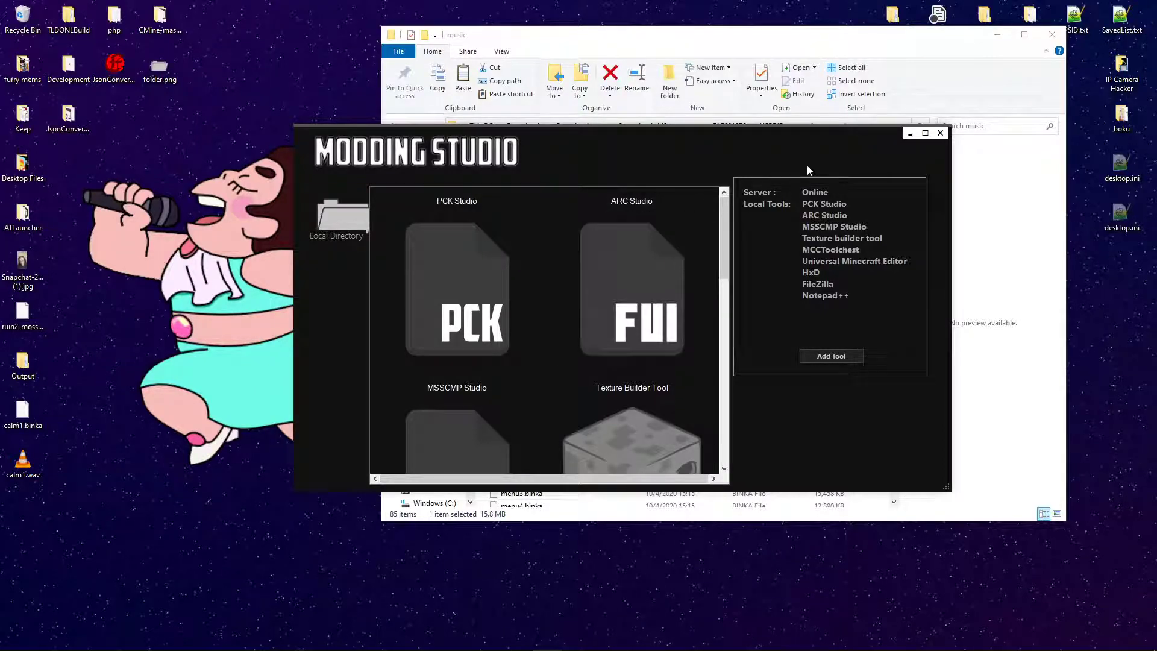
pyautogui.moveTo(867, 253)
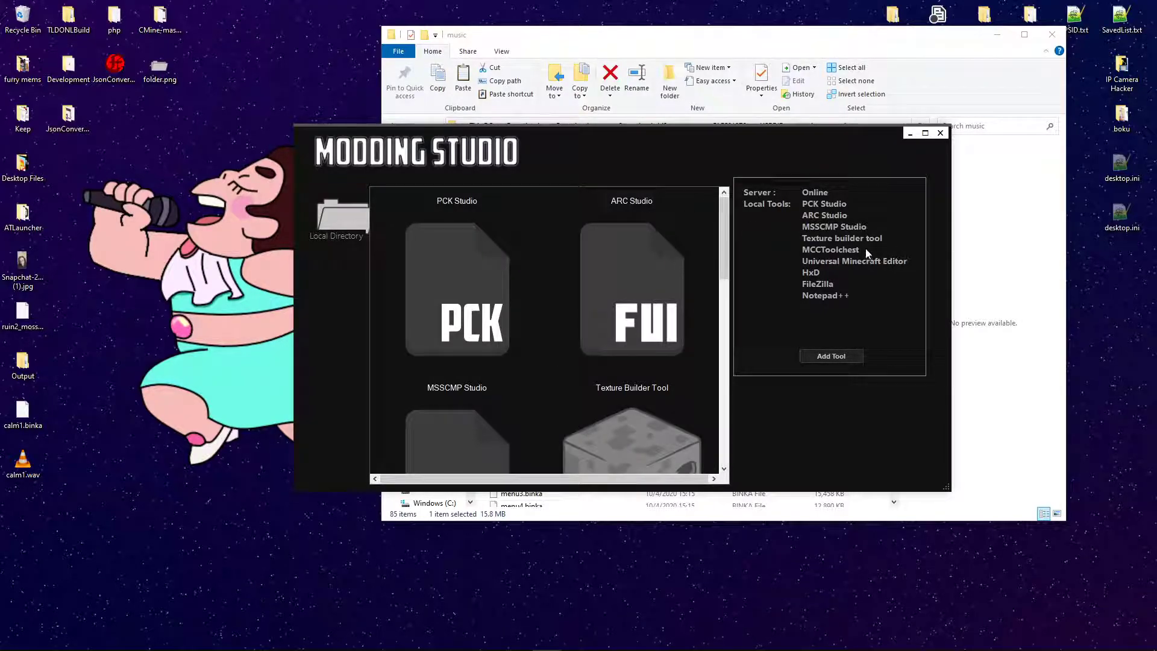
pyautogui.moveTo(944, 141)
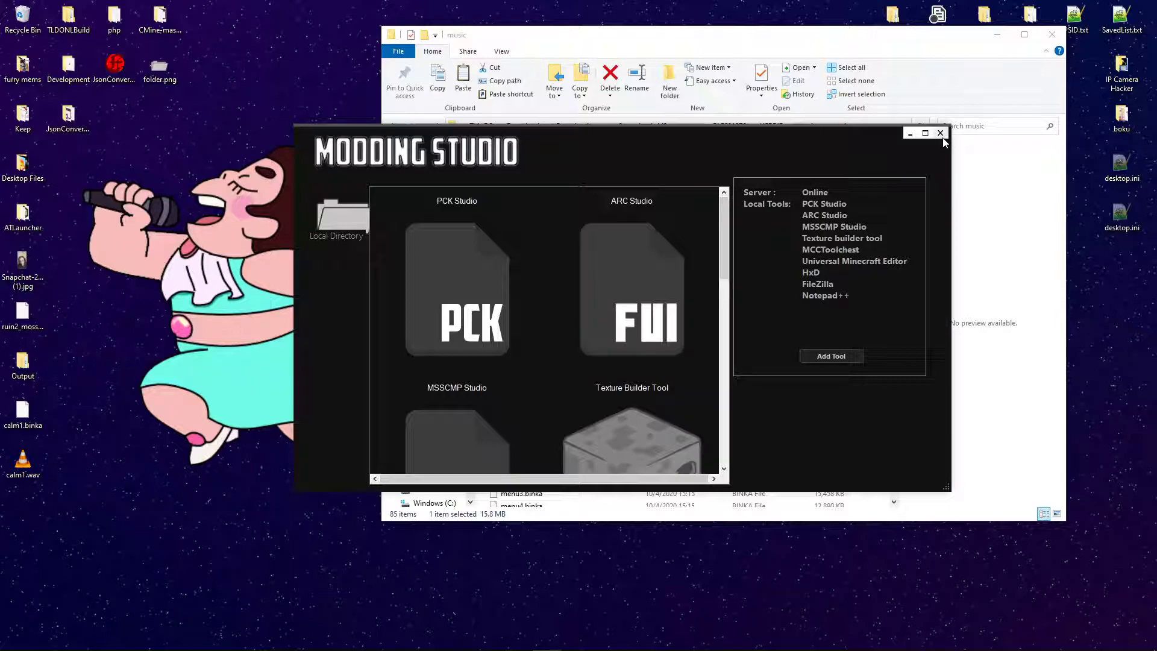